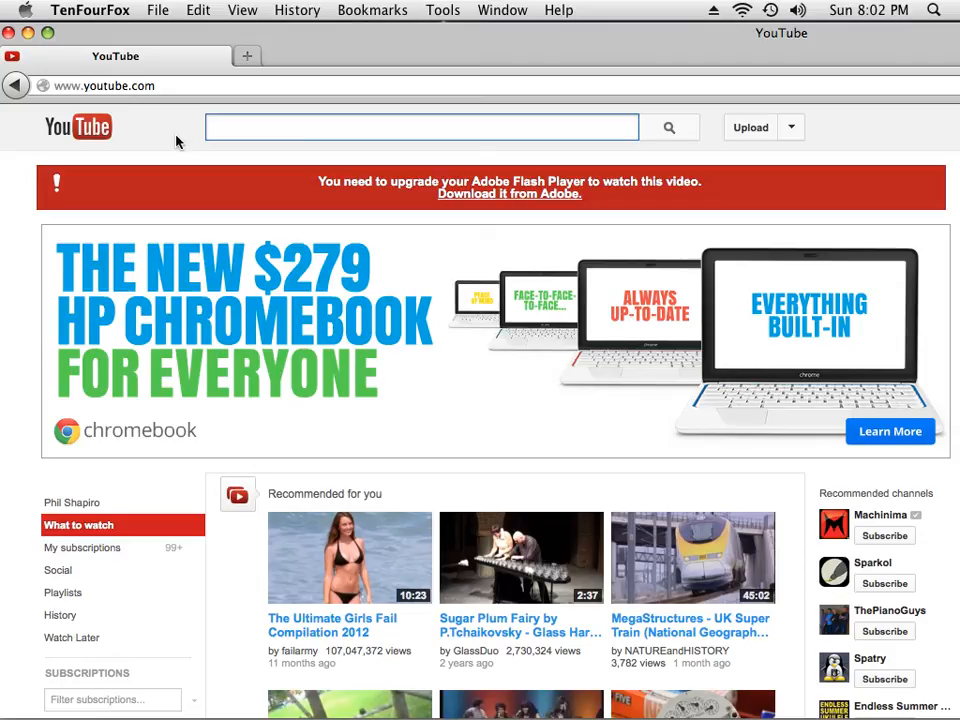
- Show the About TenFourFox window to reveal browser version 17.0.9
{"action": "left_click", "coordinate": [420, 127]}
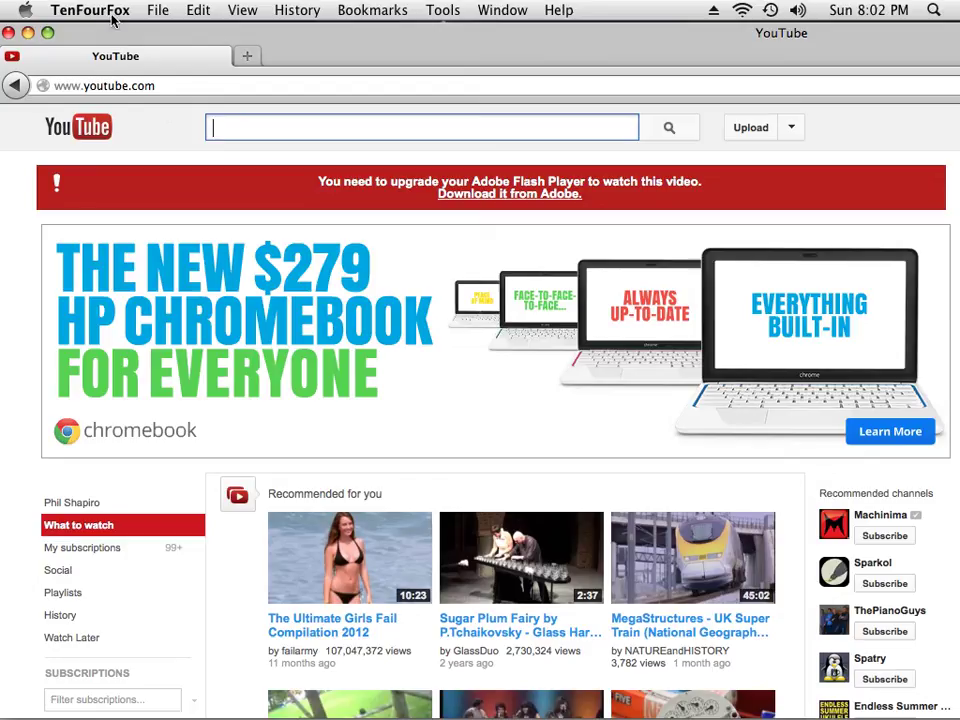
{"action": "left_click", "coordinate": [90, 10]}
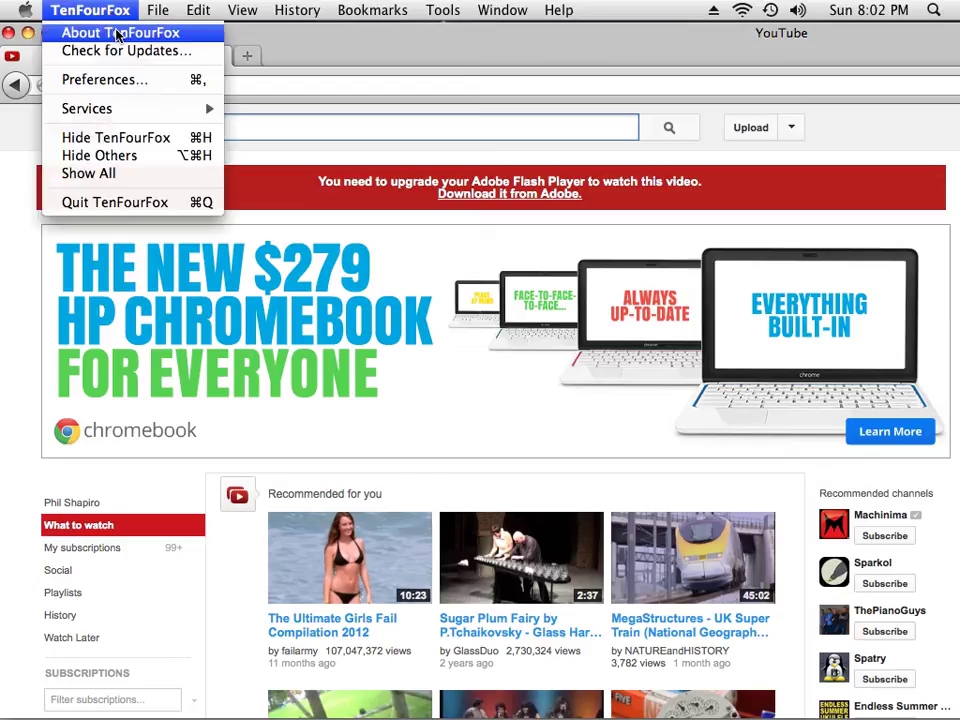
{"action": "left_click", "coordinate": [122, 32]}
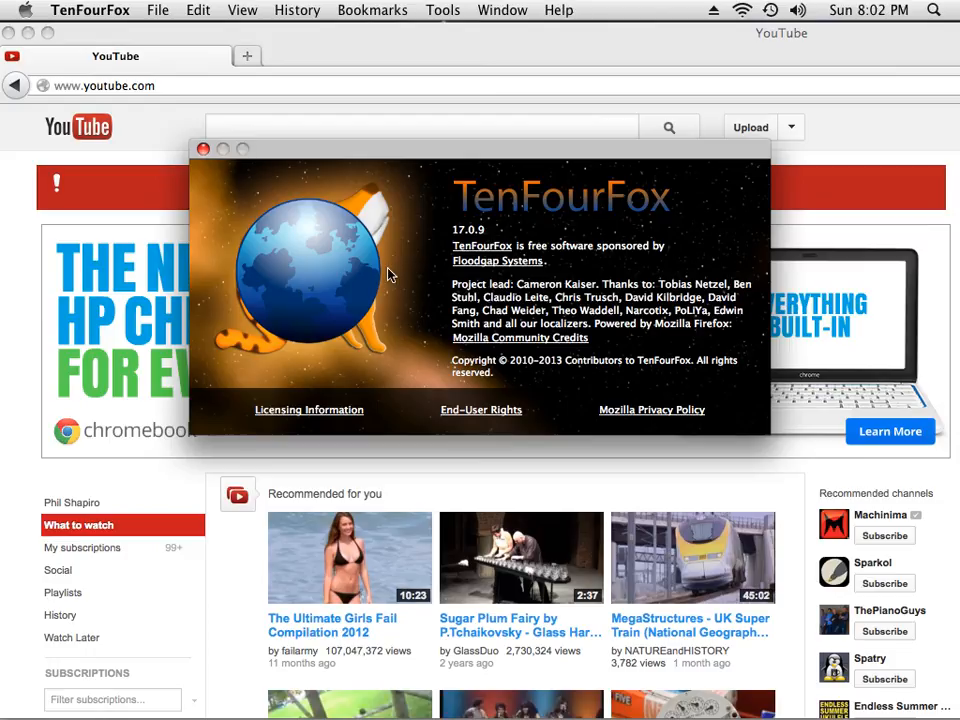
{"action": "mouse_move", "coordinate": [417, 303]}
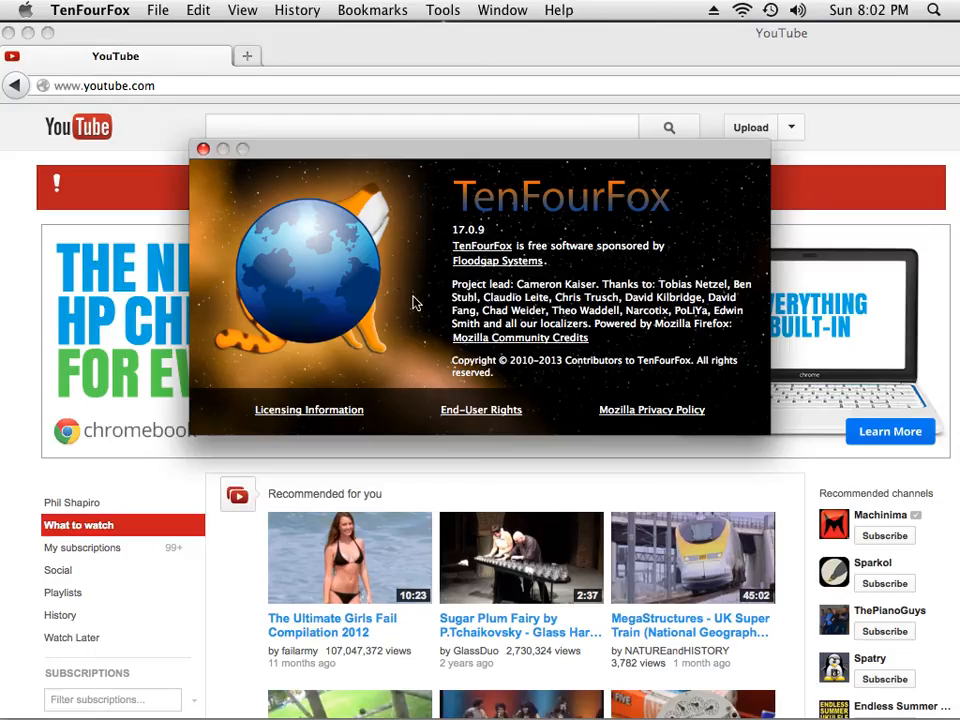
{"action": "mouse_move", "coordinate": [552, 369]}
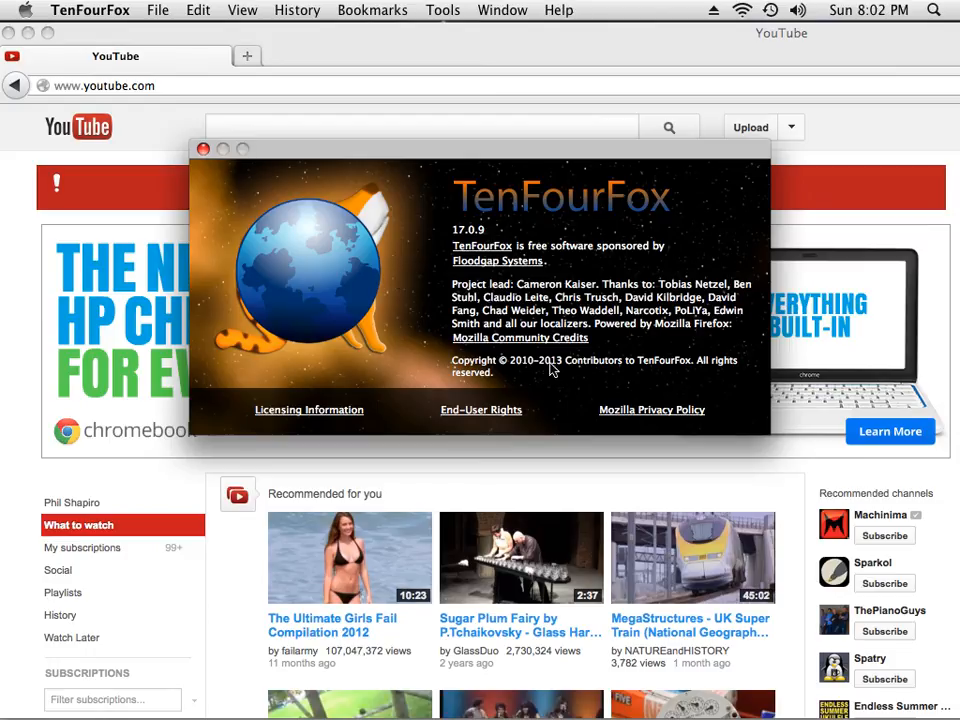
{"action": "mouse_move", "coordinate": [560, 373]}
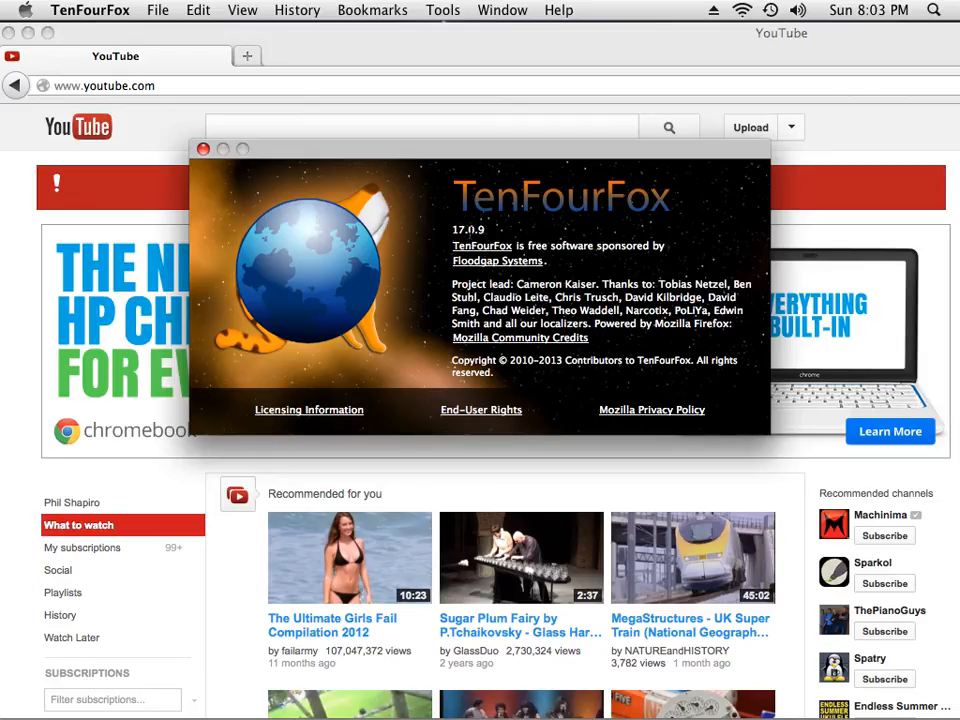
{"action": "mouse_move", "coordinate": [560, 421]}
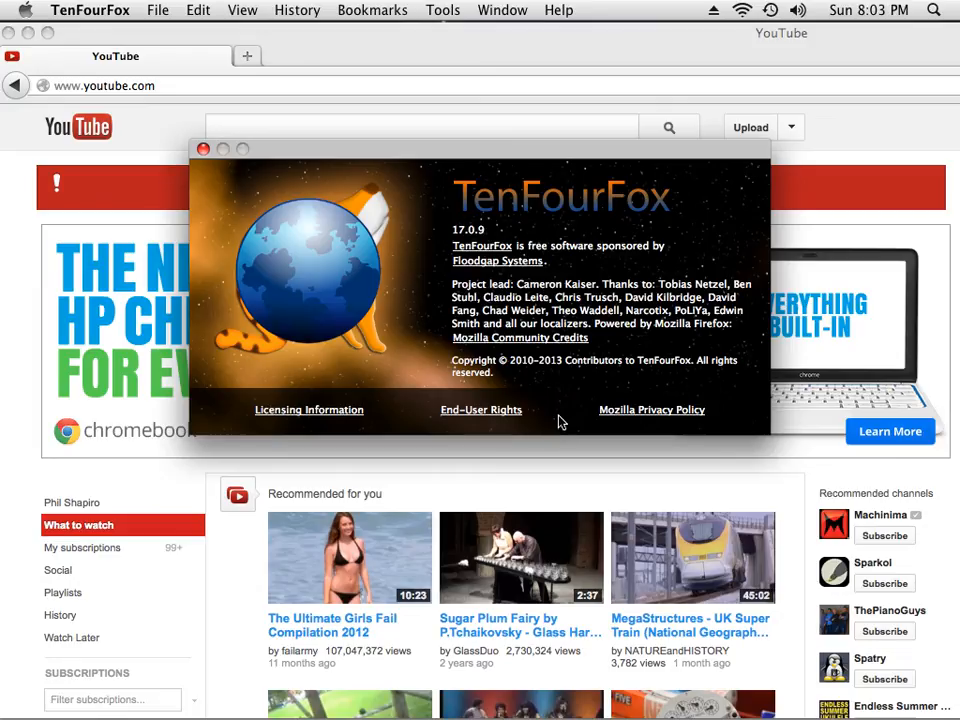
{"action": "mouse_move", "coordinate": [549, 398]}
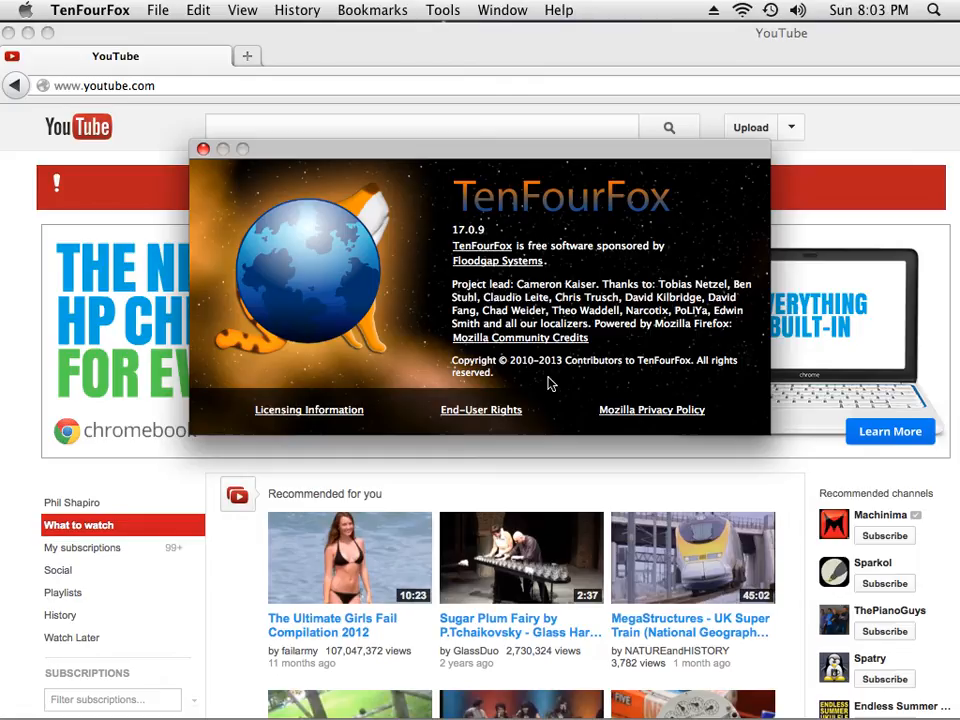
{"action": "mouse_move", "coordinate": [543, 388]}
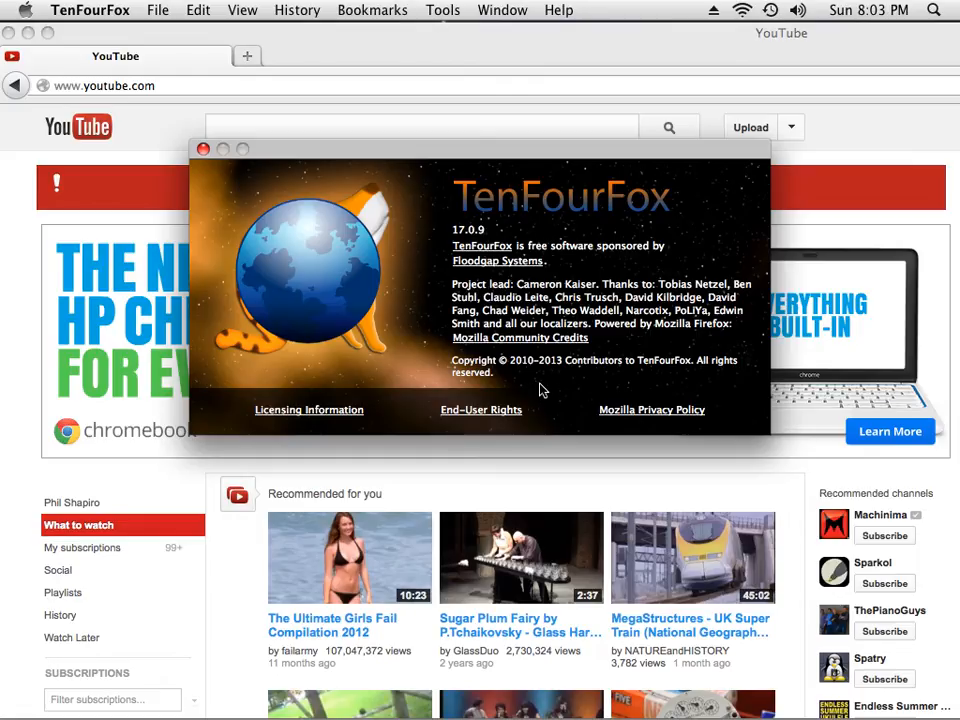
{"action": "mouse_move", "coordinate": [438, 287]}
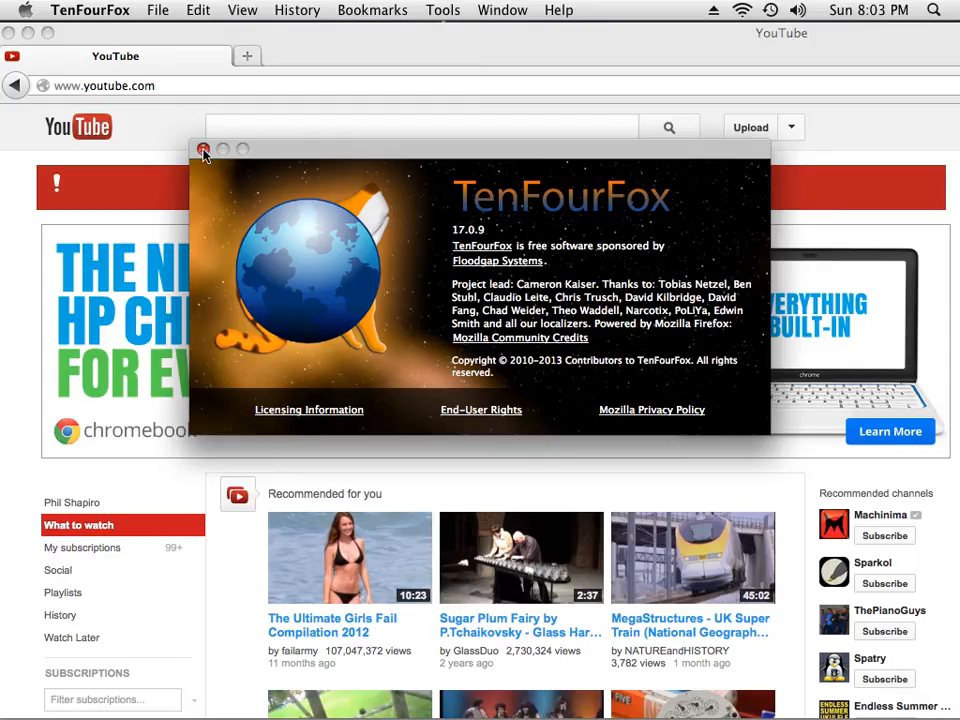
- Close the About window and search Google for 'tenfourfox'
{"action": "left_click", "coordinate": [203, 148]}
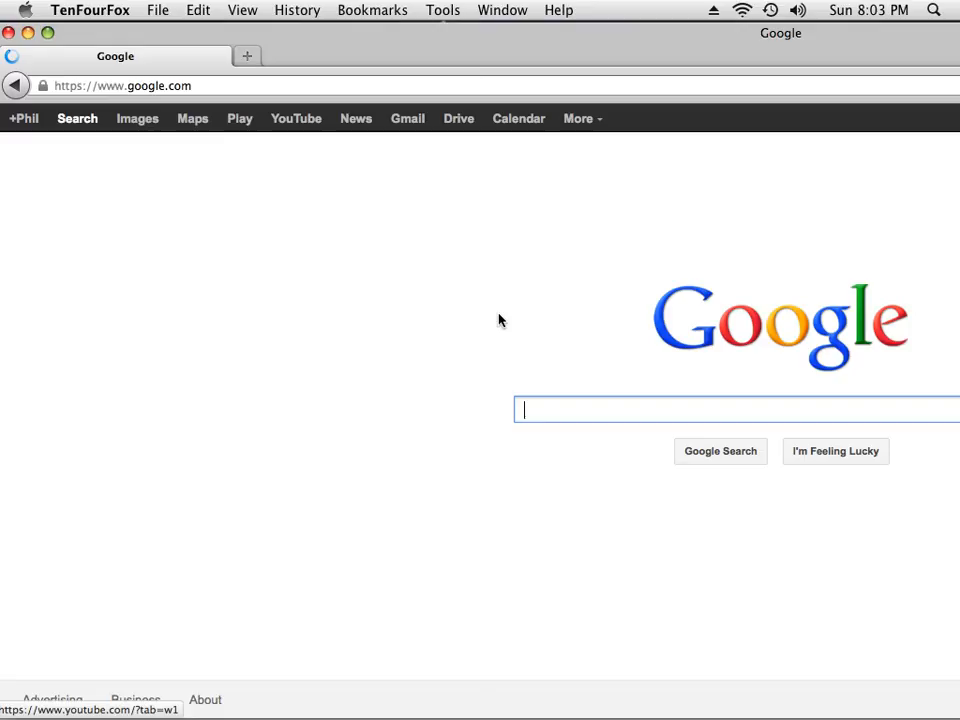
{"action": "type", "text": "ten"}
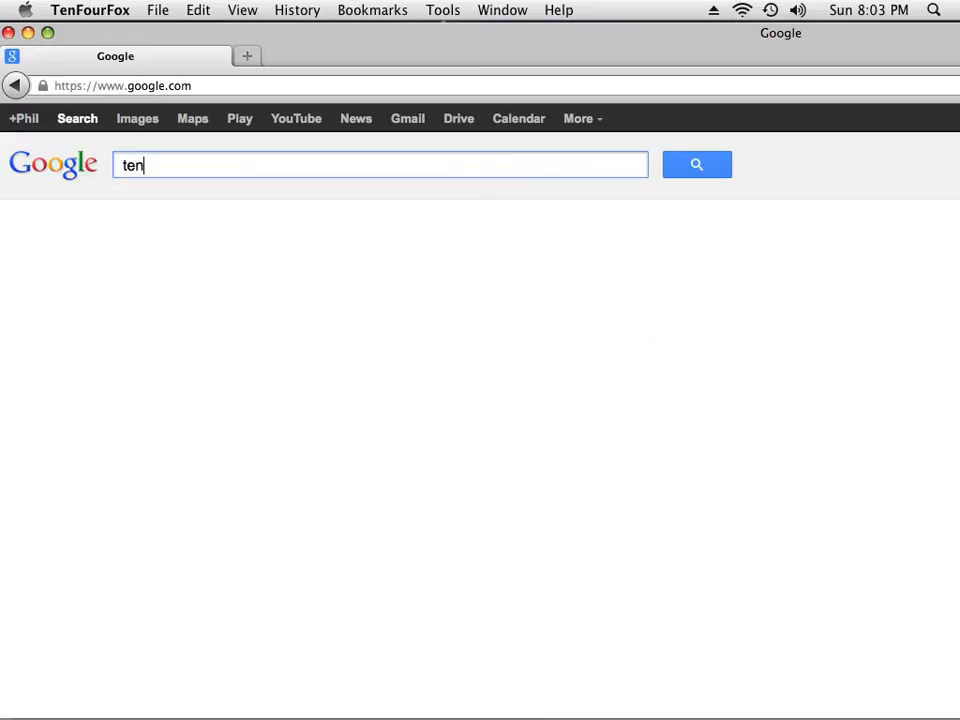
{"action": "type", "text": "fourfox"}
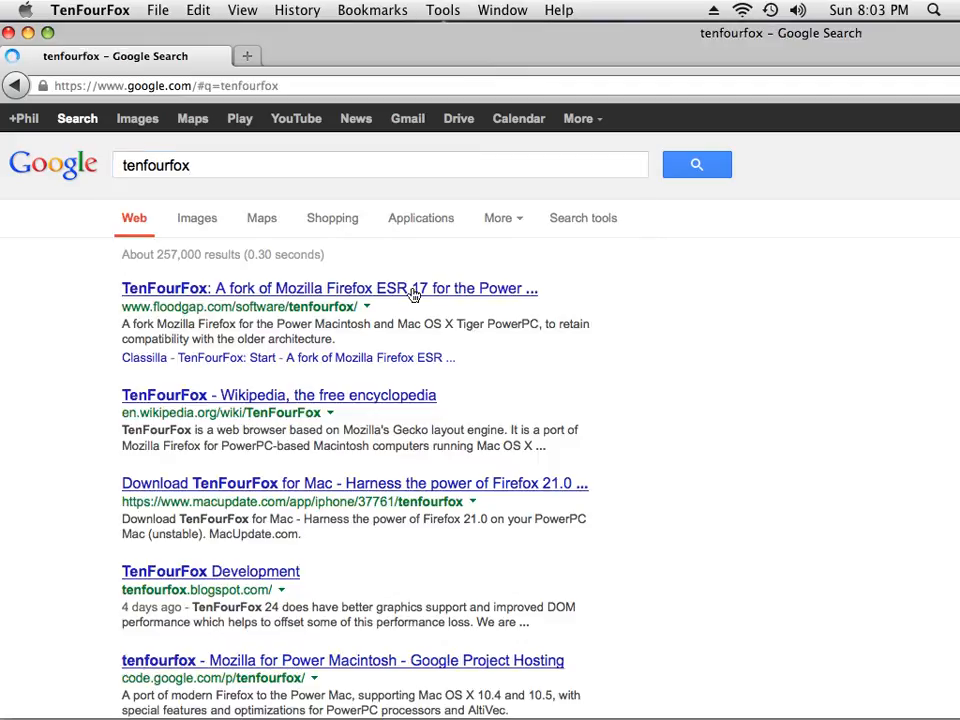
- Open the Floodgap TenFourFox result and scroll to the 17.0.9 G3/G4/G5 downloads
{"action": "left_click", "coordinate": [328, 288]}
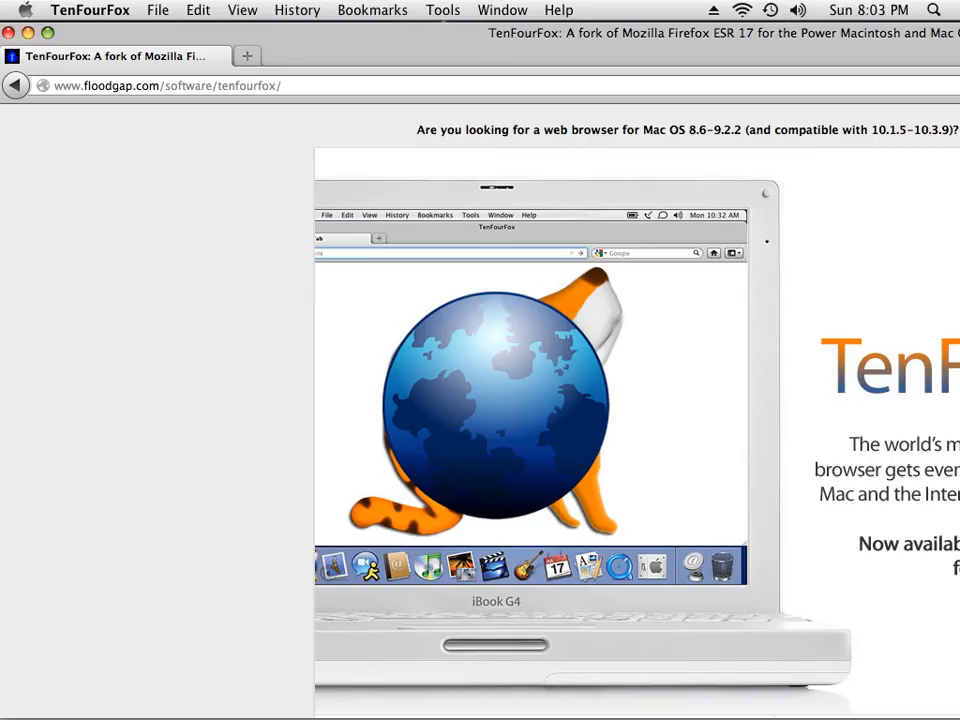
{"action": "mouse_move", "coordinate": [144, 300]}
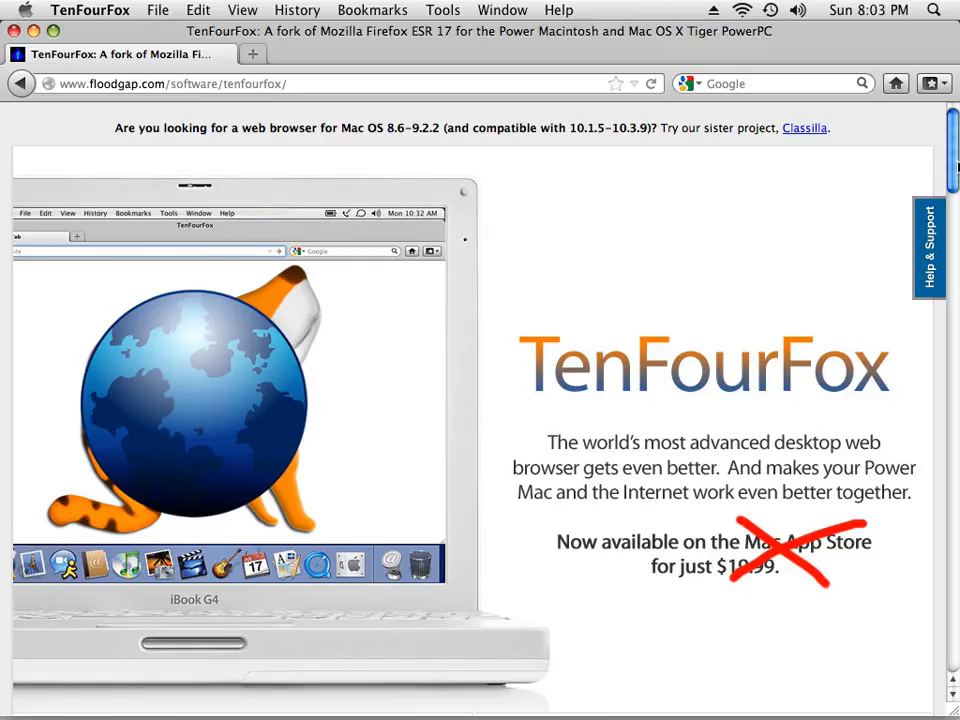
{"action": "scroll", "scroll_direction": "down", "scroll_amount": 3}
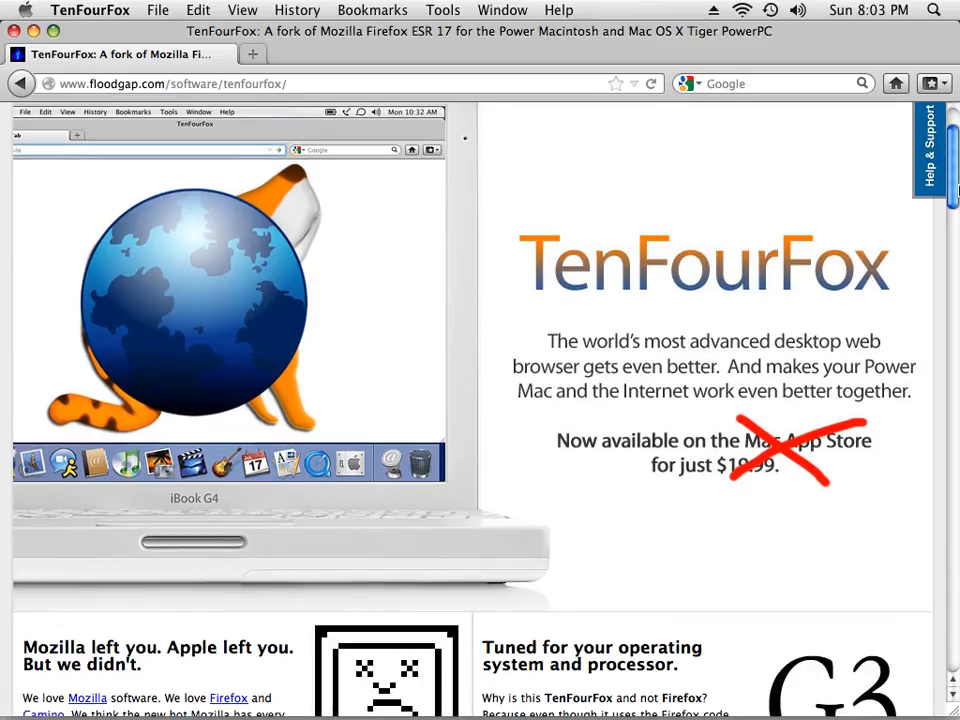
{"action": "scroll", "scroll_direction": "down", "scroll_amount": 3}
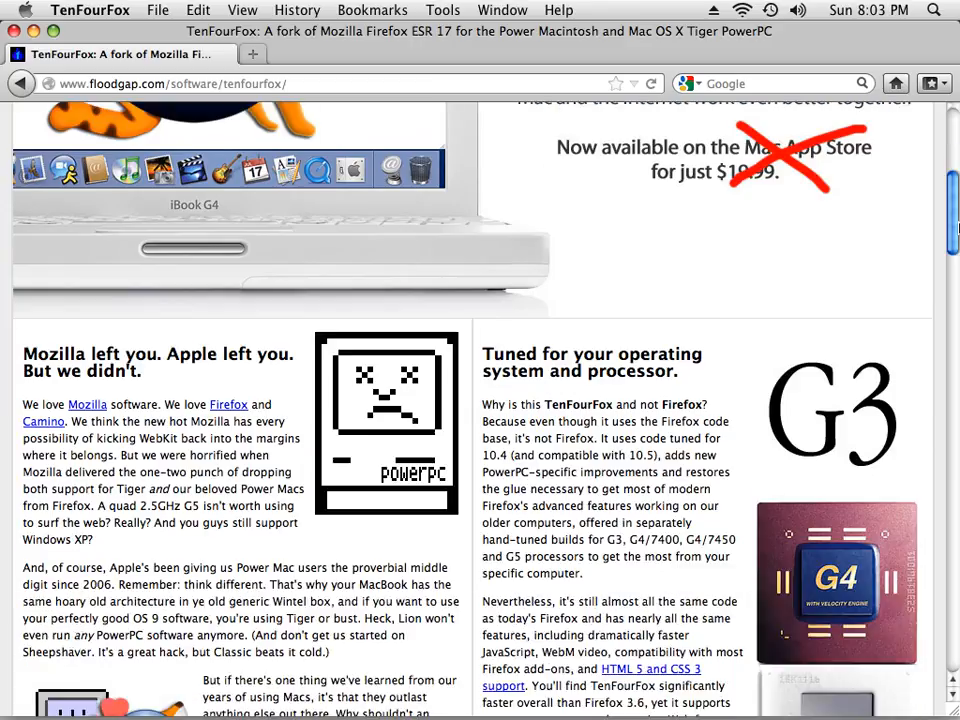
{"action": "scroll", "scroll_direction": "down", "scroll_amount": 3}
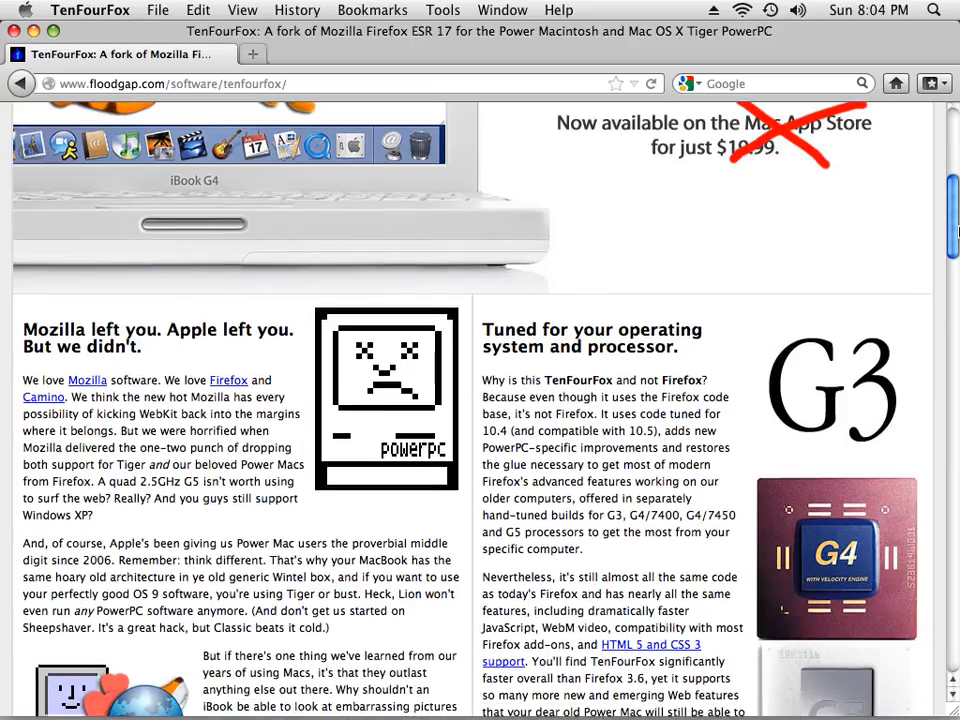
{"action": "scroll", "scroll_direction": "down", "scroll_amount": 3}
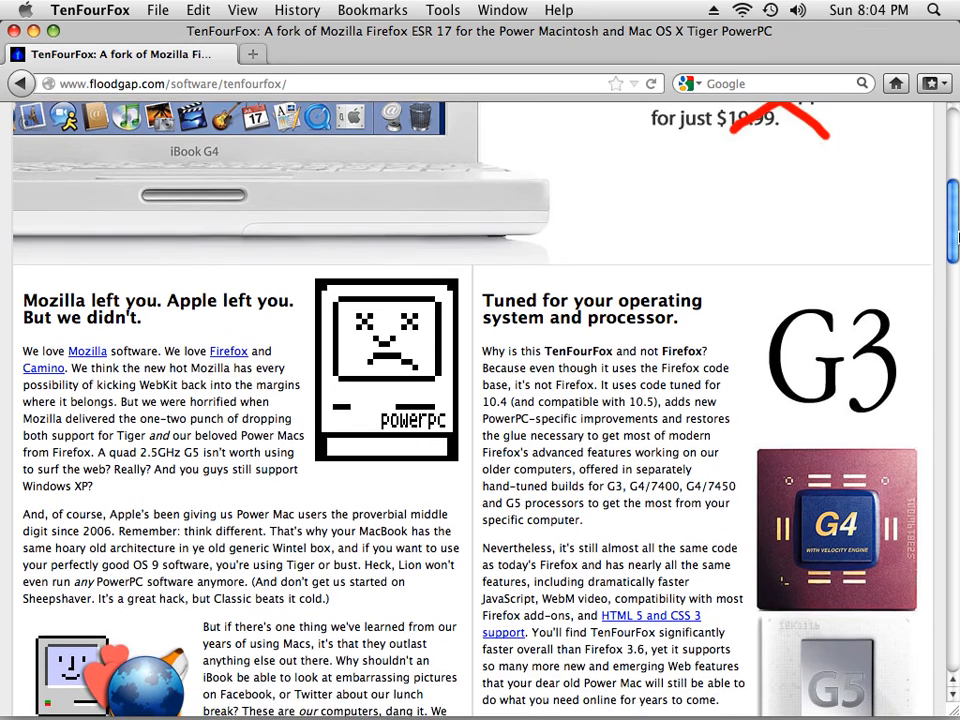
{"action": "scroll", "scroll_direction": "down", "scroll_amount": 3}
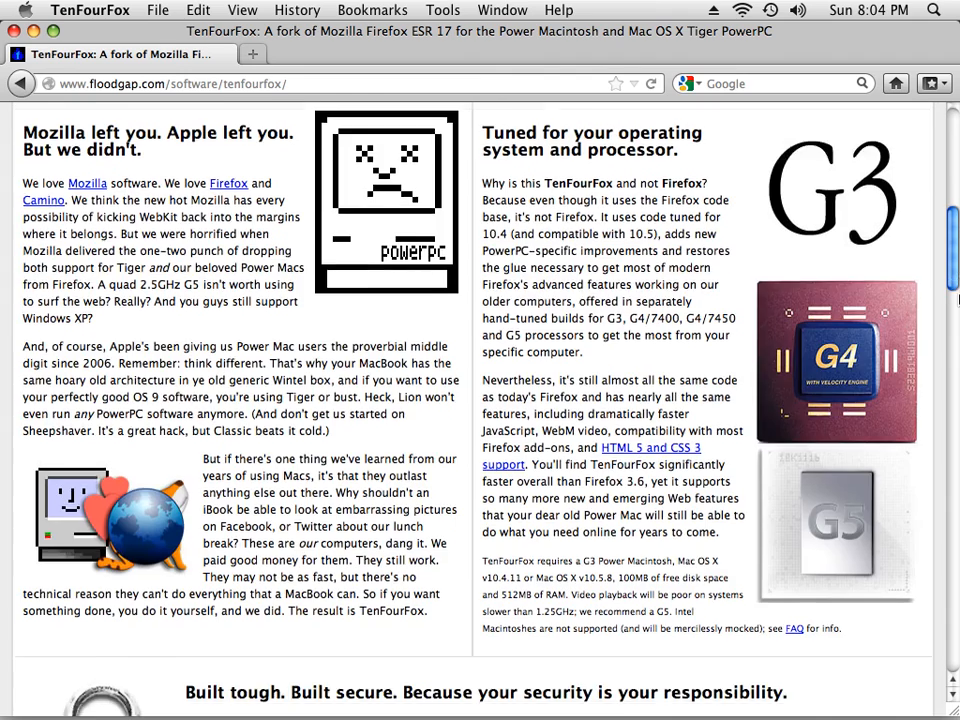
{"action": "scroll", "scroll_direction": "down", "scroll_amount": 3}
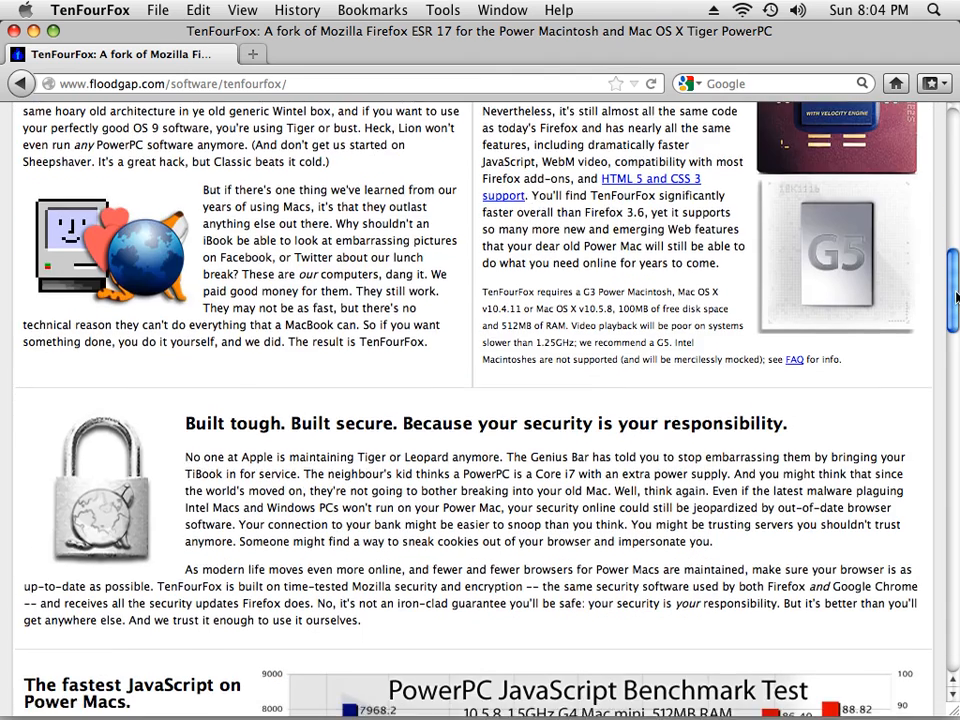
{"action": "scroll", "scroll_direction": "down", "scroll_amount": 3}
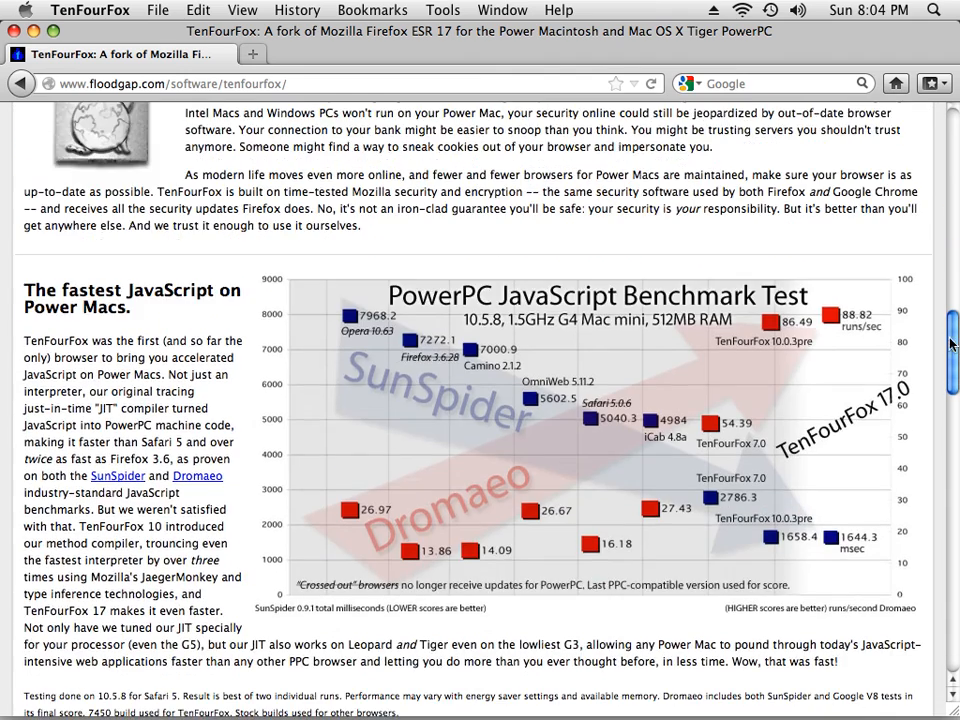
{"action": "scroll", "scroll_direction": "down", "scroll_amount": 3}
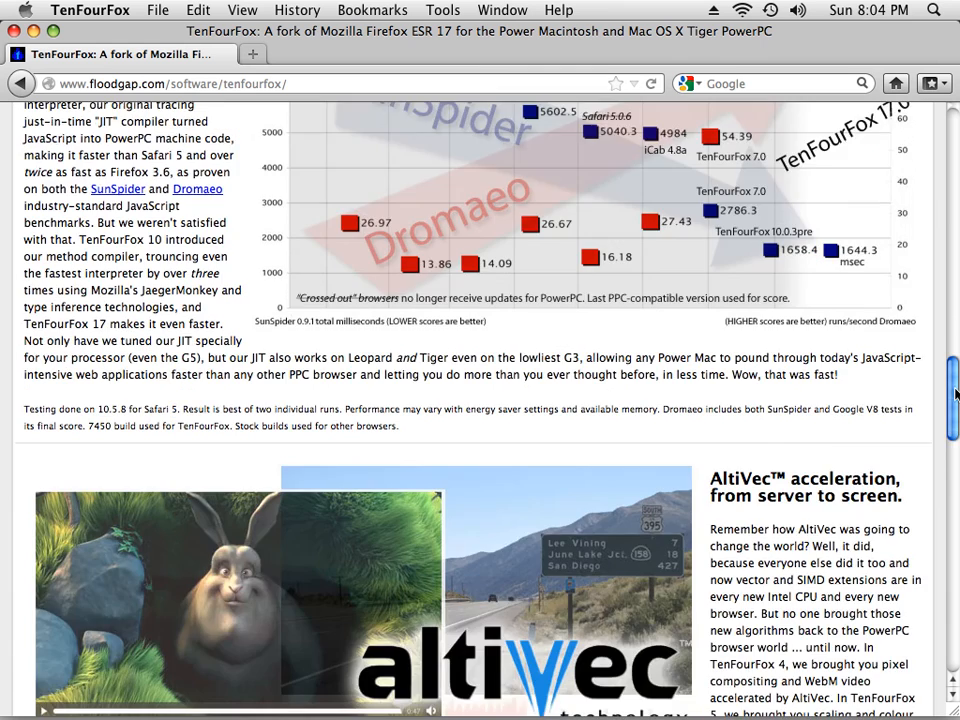
{"action": "scroll", "scroll_direction": "down", "scroll_amount": 3}
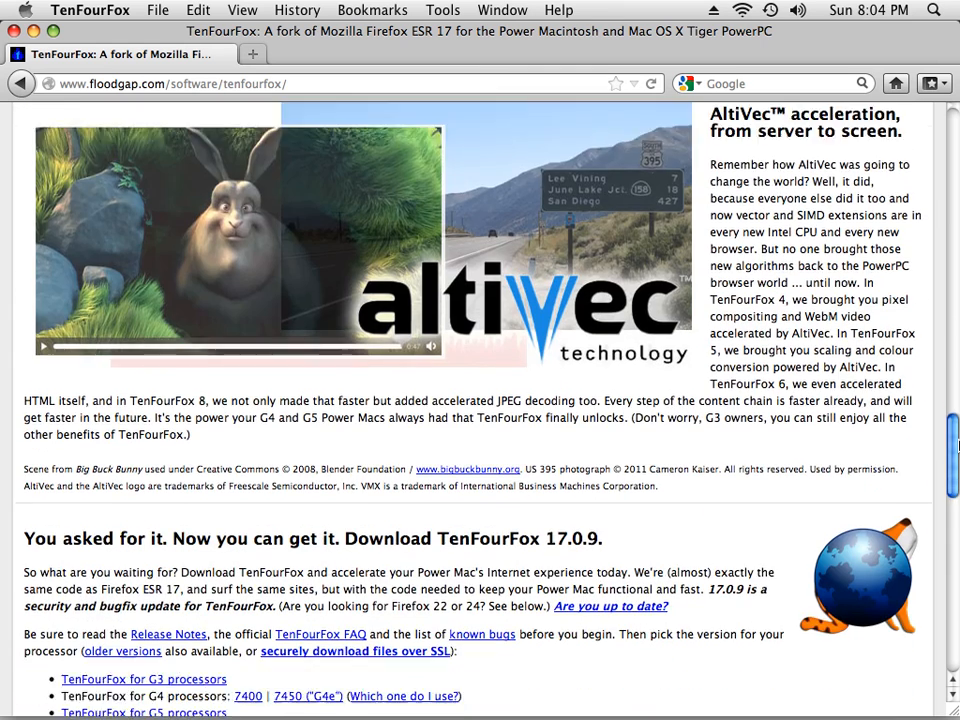
{"action": "scroll", "scroll_direction": "down", "scroll_amount": 3}
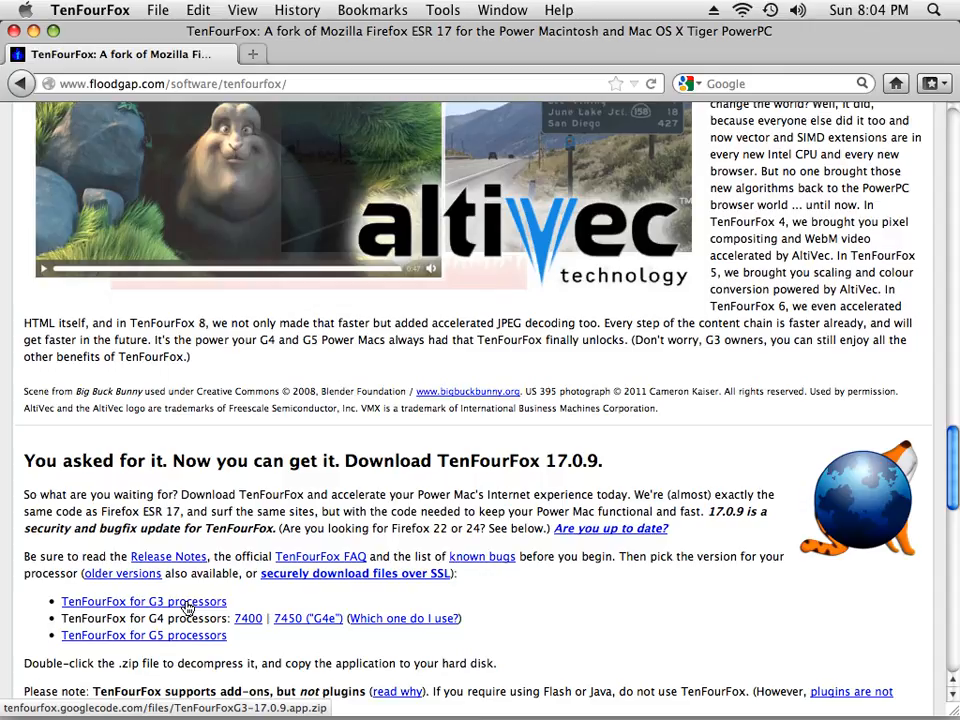
{"action": "mouse_move", "coordinate": [268, 644]}
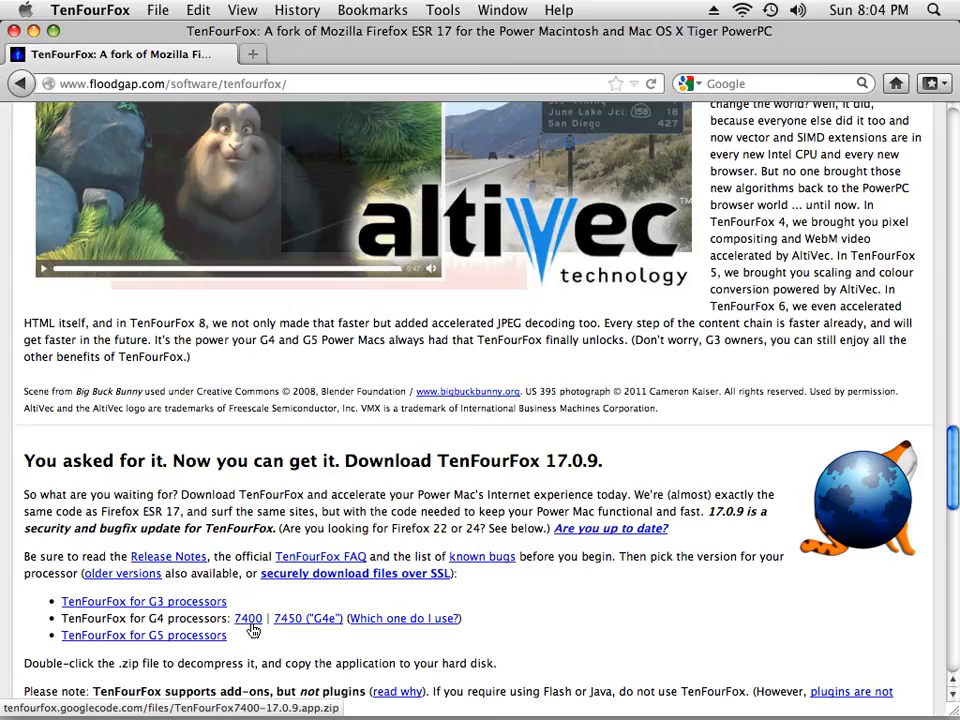
{"action": "mouse_move", "coordinate": [307, 633]}
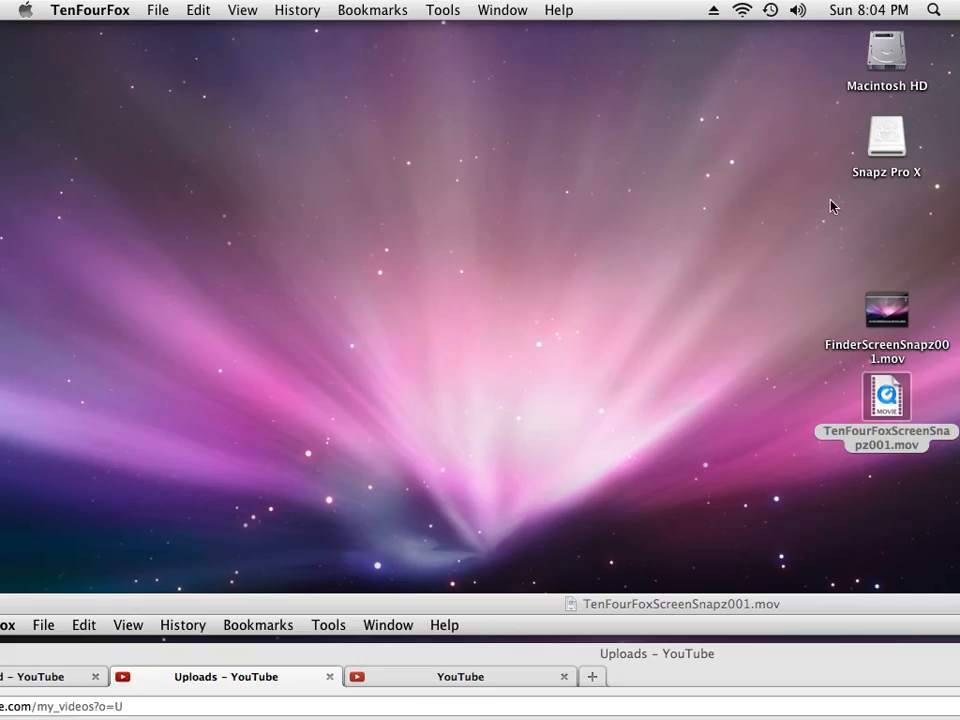
- Browse Macintosh HD > Applications > Utilities in Finder and launch Terminal
{"action": "double_click", "coordinate": [886, 50]}
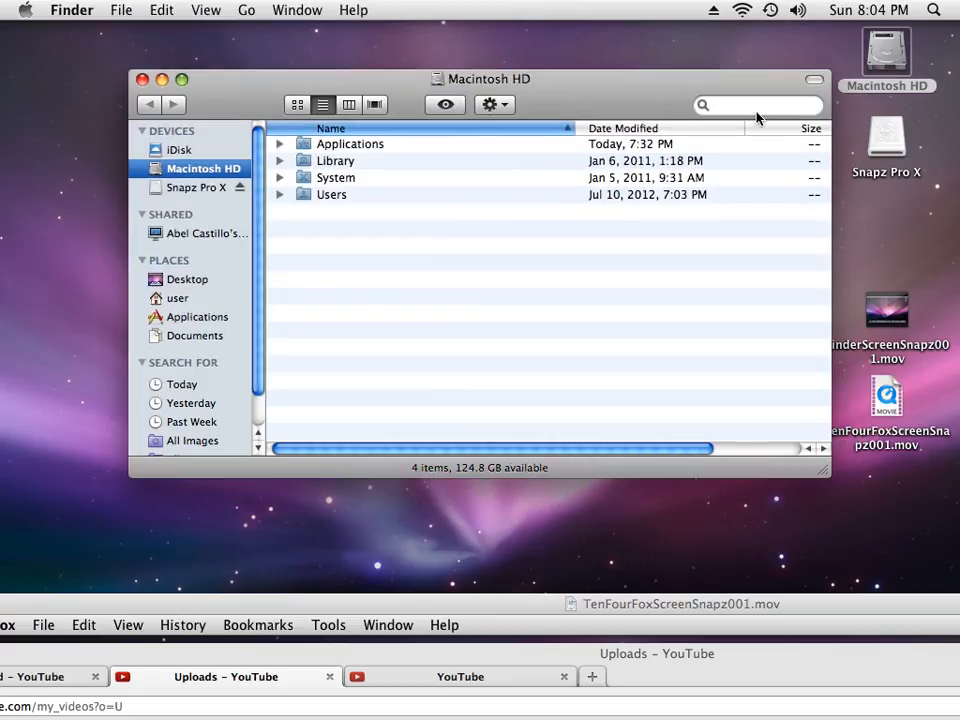
{"action": "left_click", "coordinate": [199, 317]}
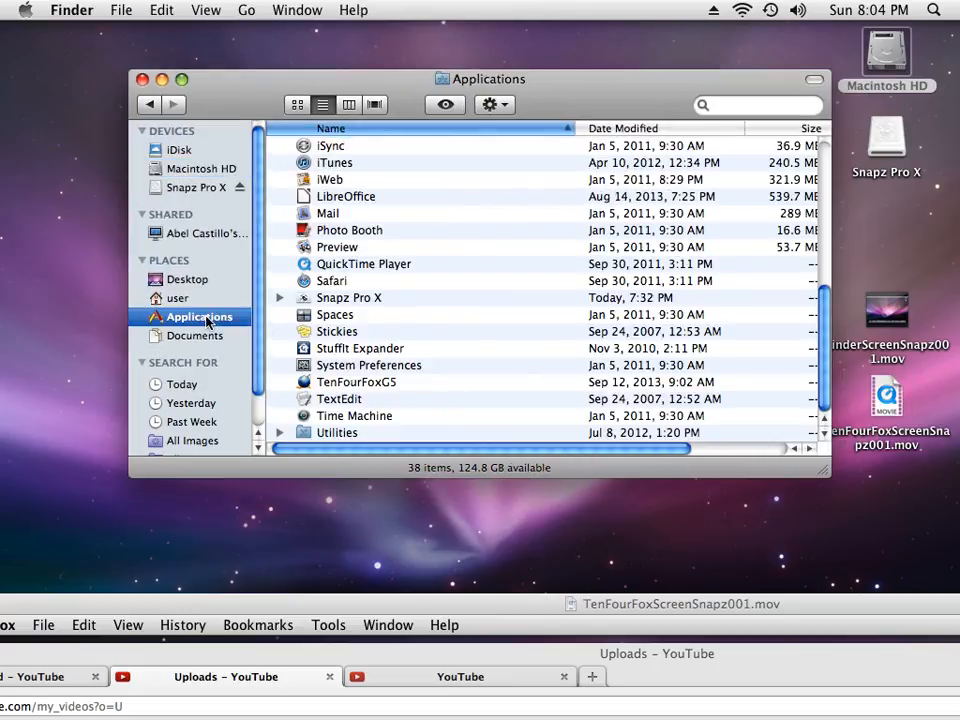
{"action": "left_click", "coordinate": [336, 432]}
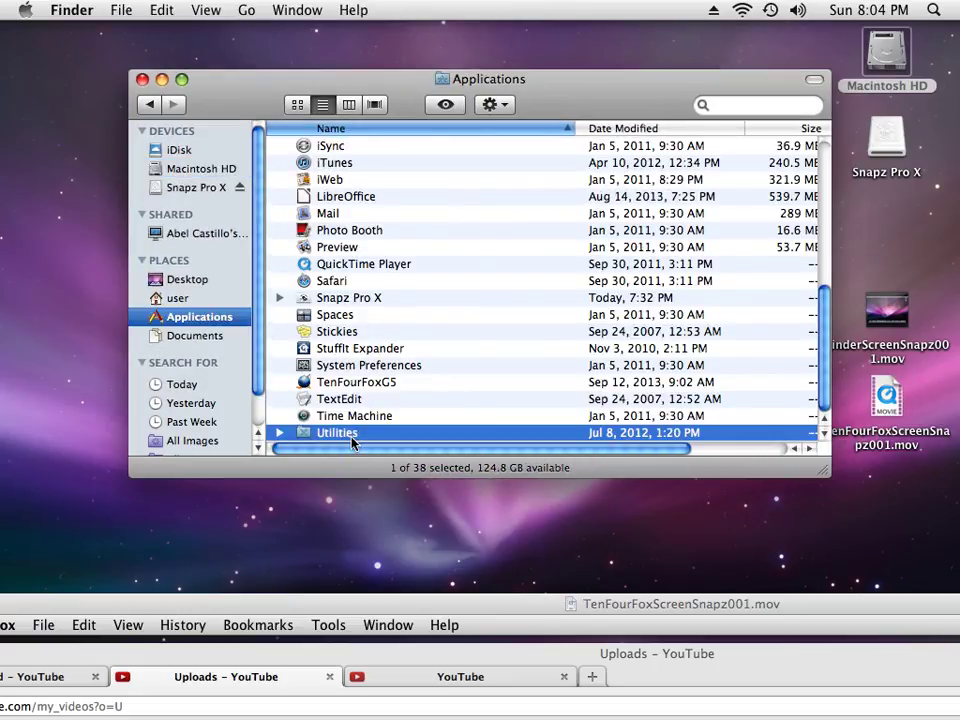
{"action": "double_click", "coordinate": [337, 432]}
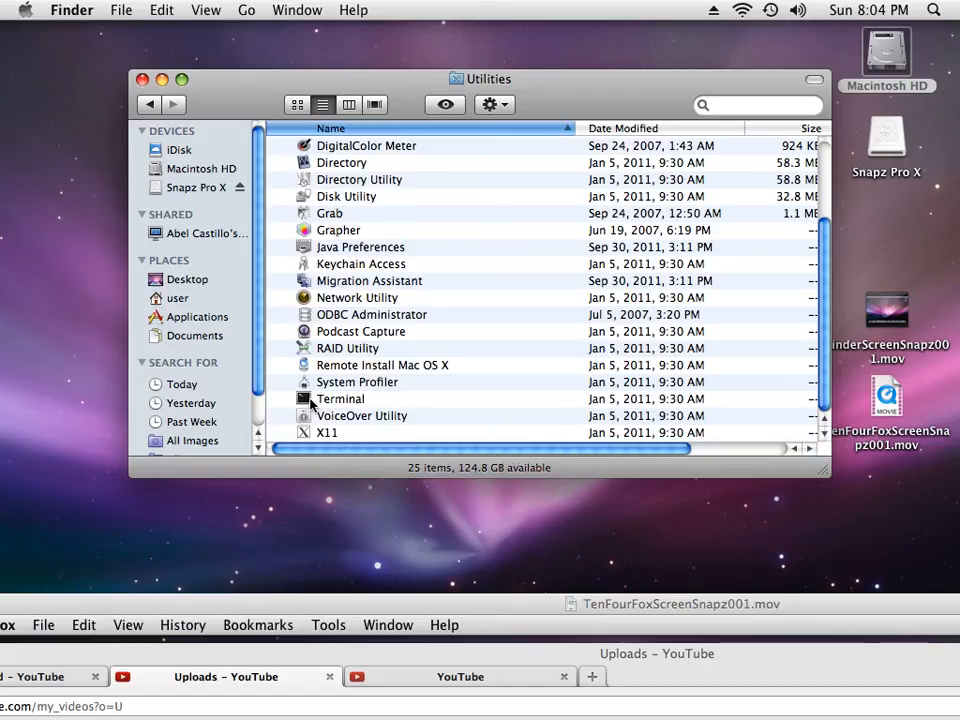
{"action": "left_click", "coordinate": [340, 398]}
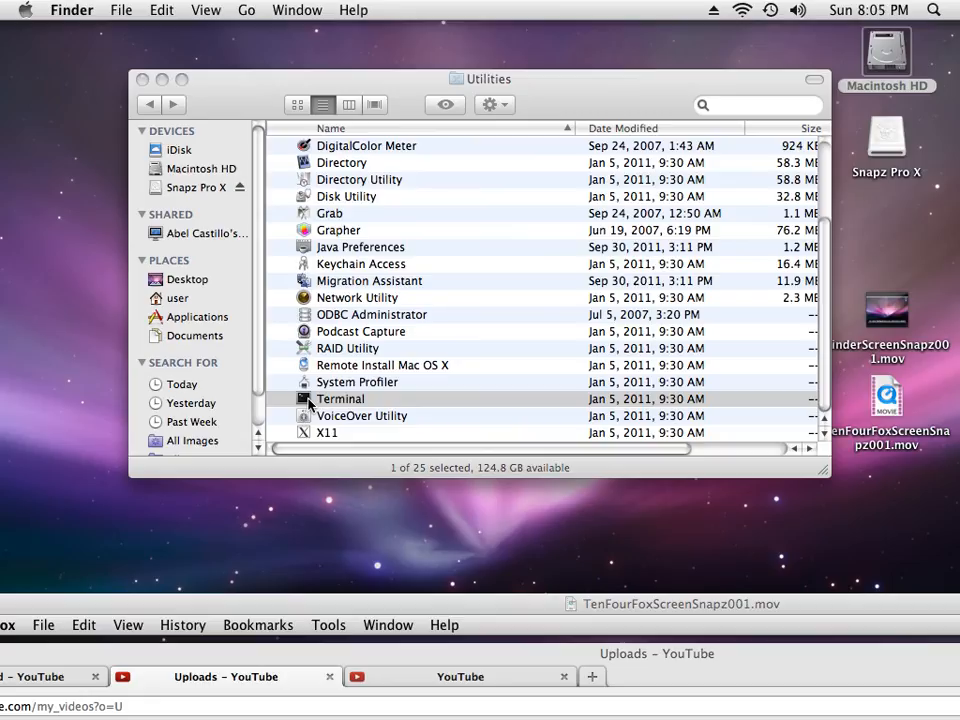
{"action": "double_click", "coordinate": [341, 398]}
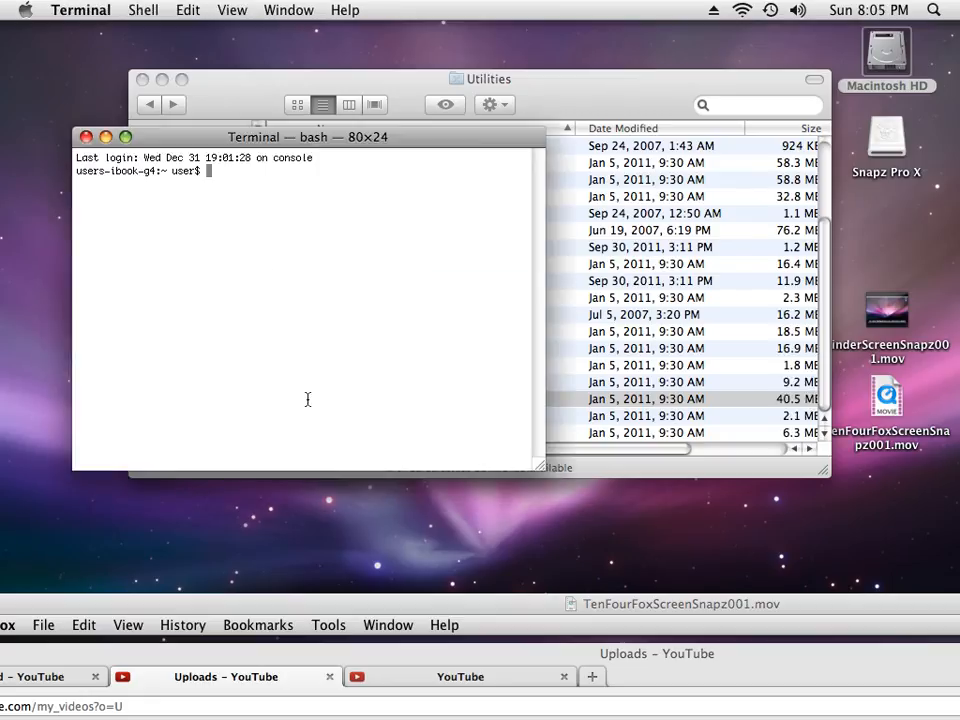
- Run the 'machine' command, which reports the processor as ppc970
{"action": "type", "text": "machine"}
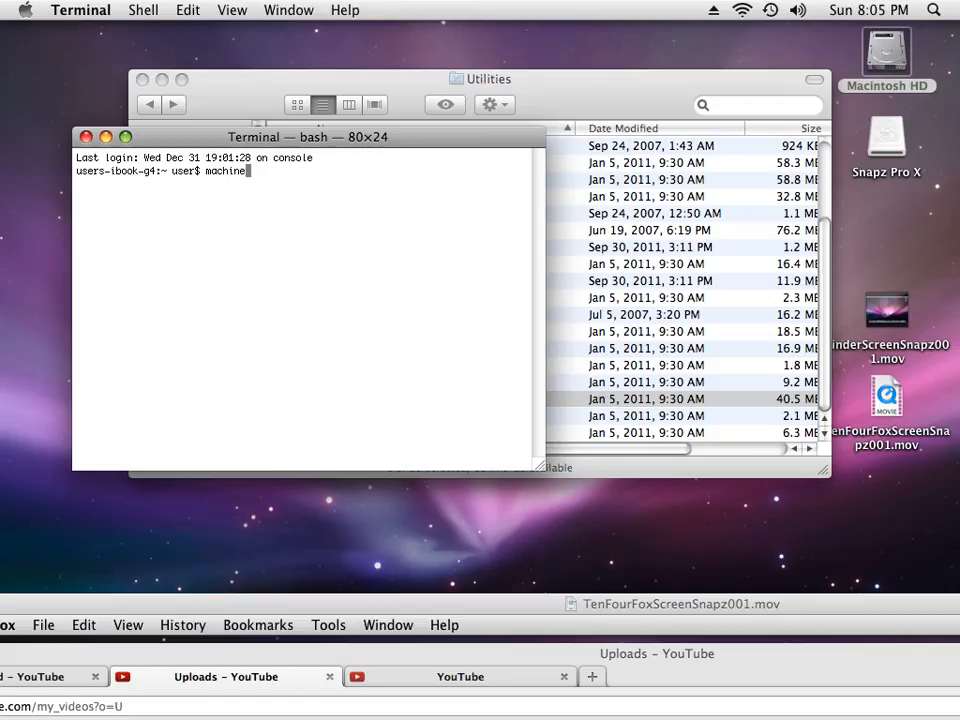
{"action": "key", "text": "Return"}
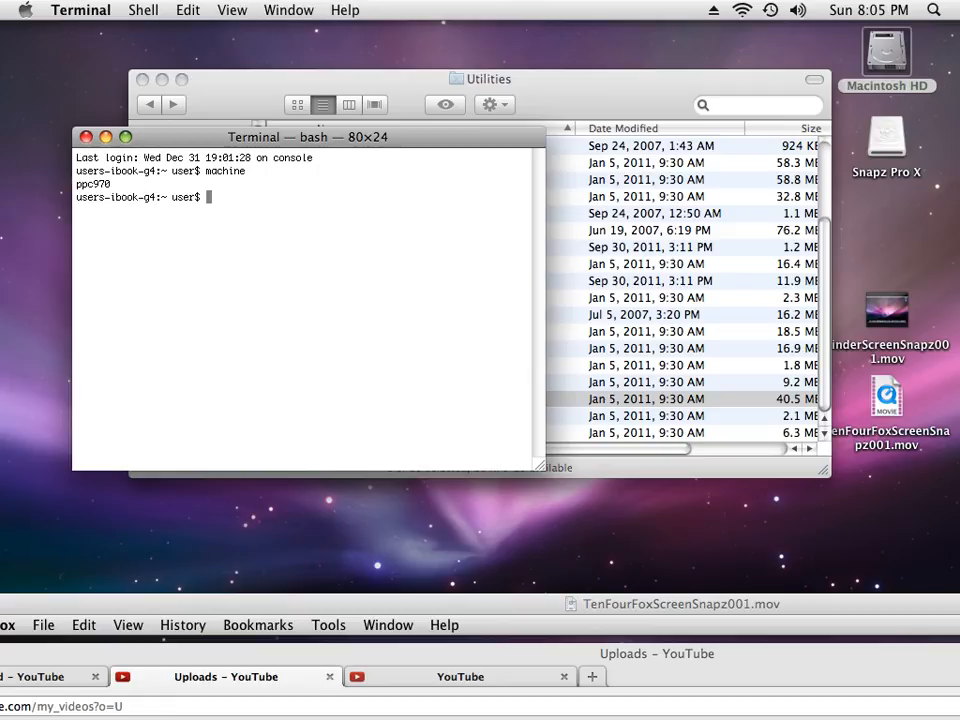
{"action": "mouse_move", "coordinate": [78, 118]}
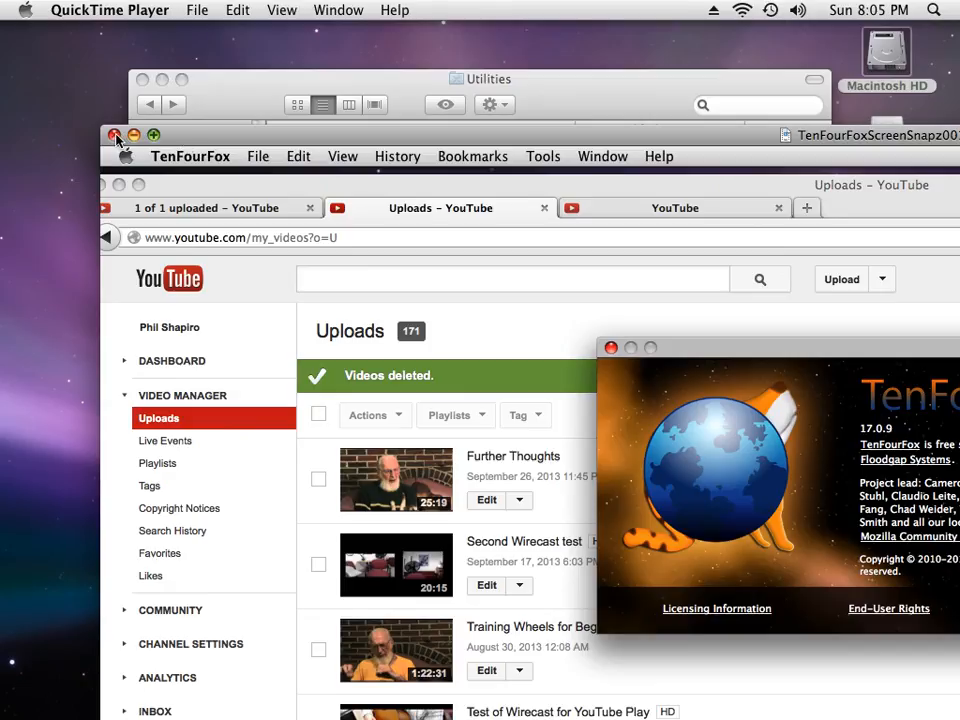
- Close the TenFourFox screen recording movie in QuickTime Player
{"action": "left_click", "coordinate": [115, 135]}
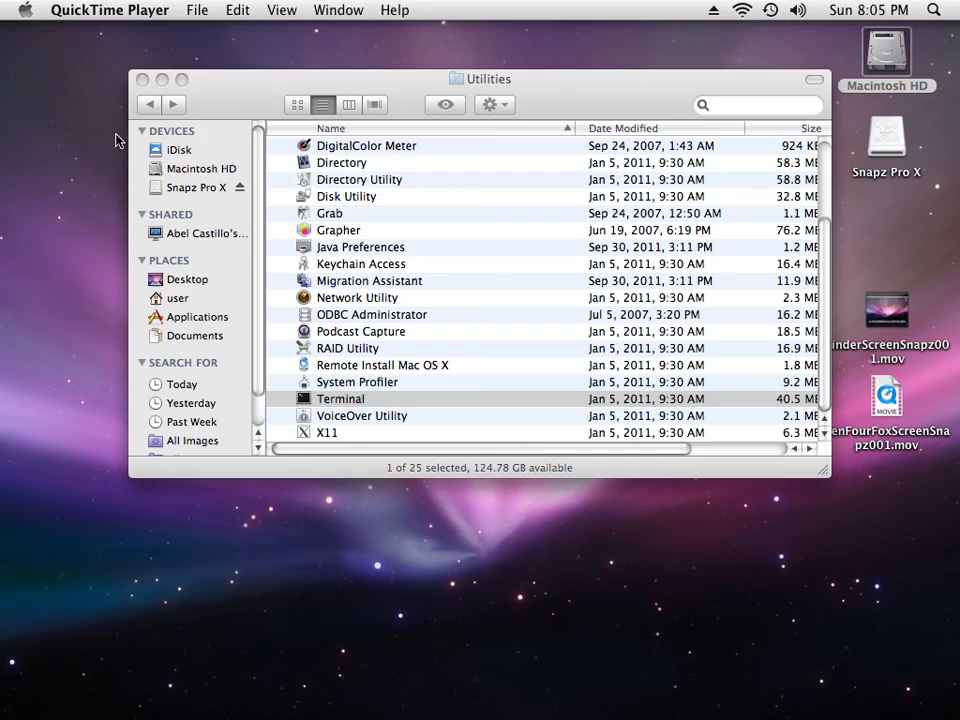
{"action": "mouse_move", "coordinate": [32, 609]}
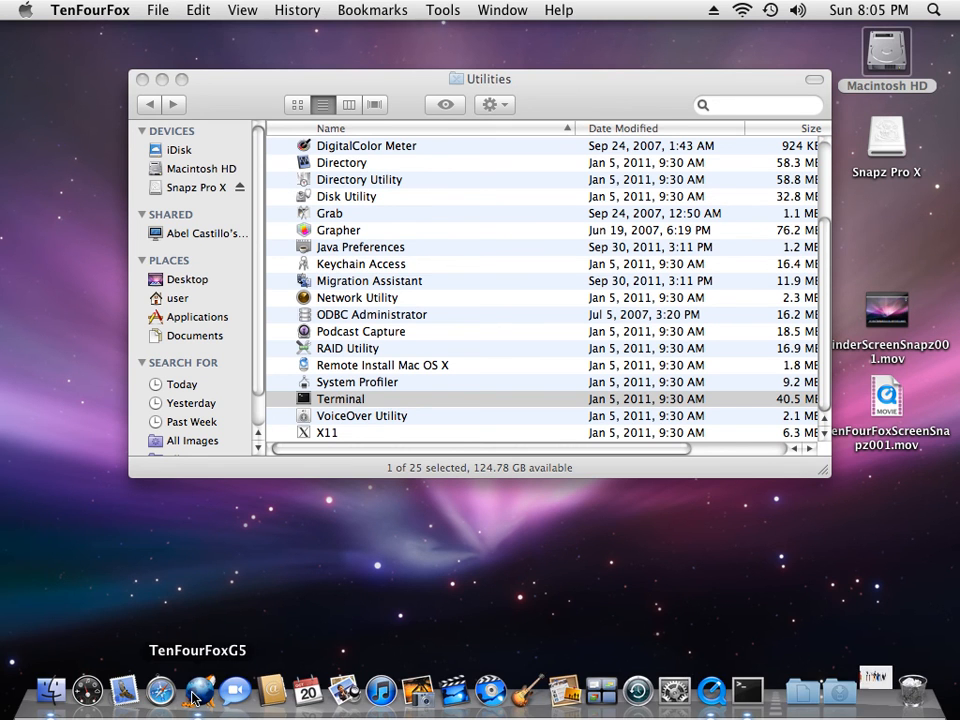
- Return to TenFourFox, scroll to the G3/G4/G5 downloads, then back to the top
{"action": "left_click", "coordinate": [200, 690]}
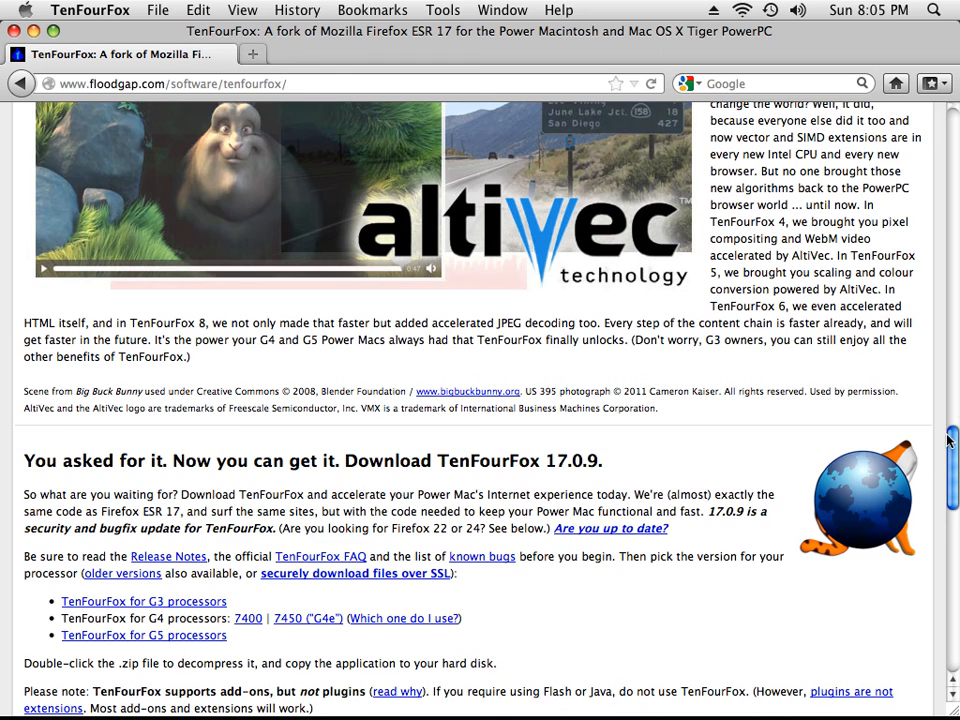
{"action": "scroll", "scroll_direction": "down", "scroll_amount": 3}
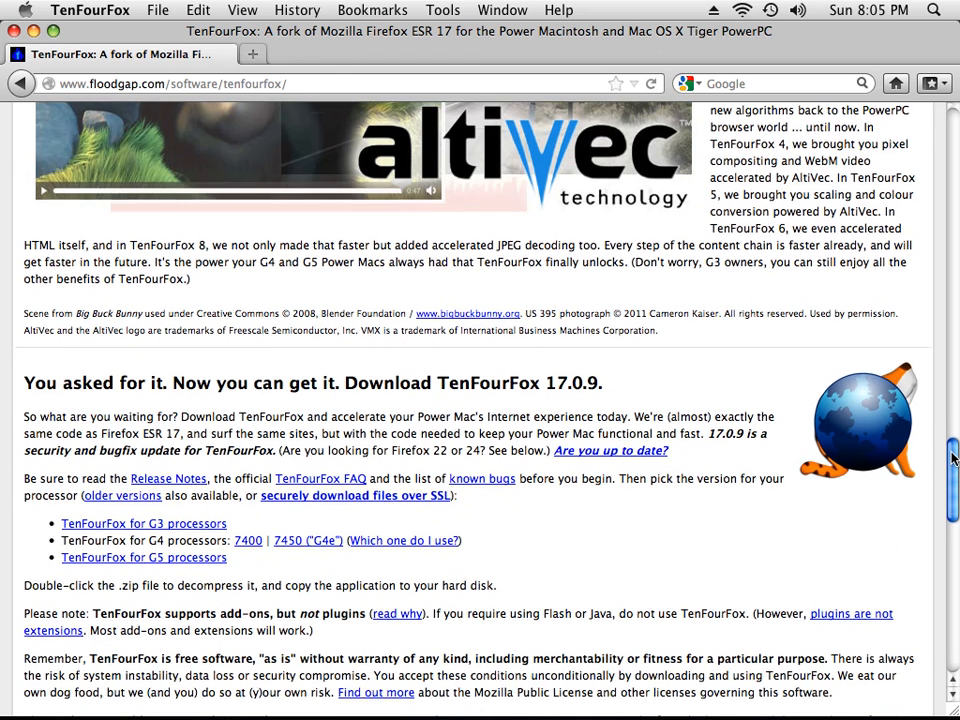
{"action": "scroll", "scroll_direction": "down", "scroll_amount": 3}
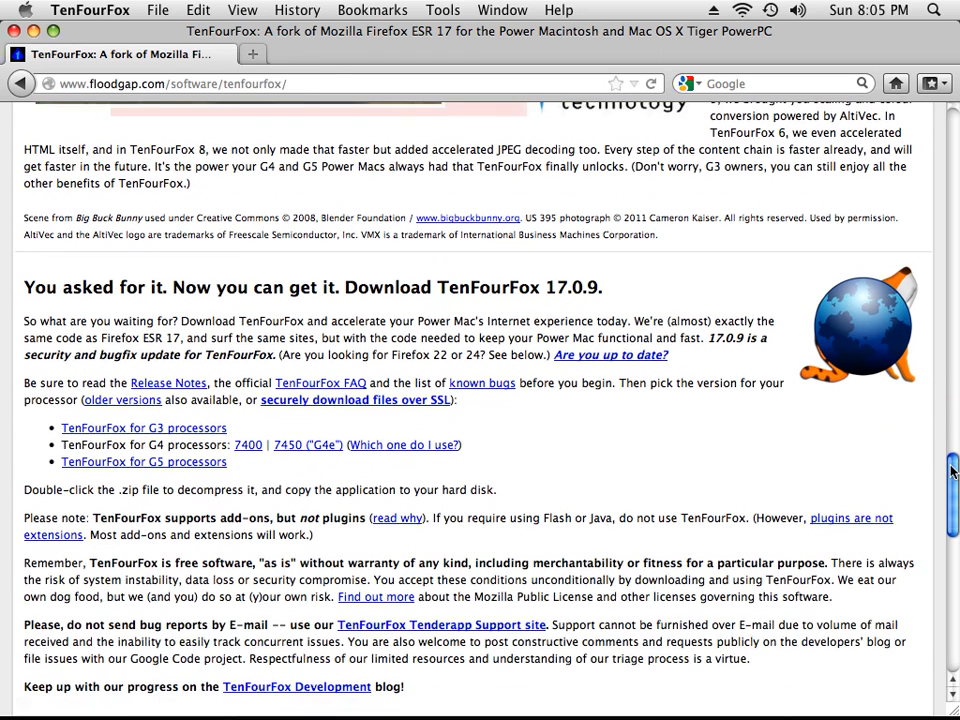
{"action": "scroll", "scroll_direction": "down", "scroll_amount": 3}
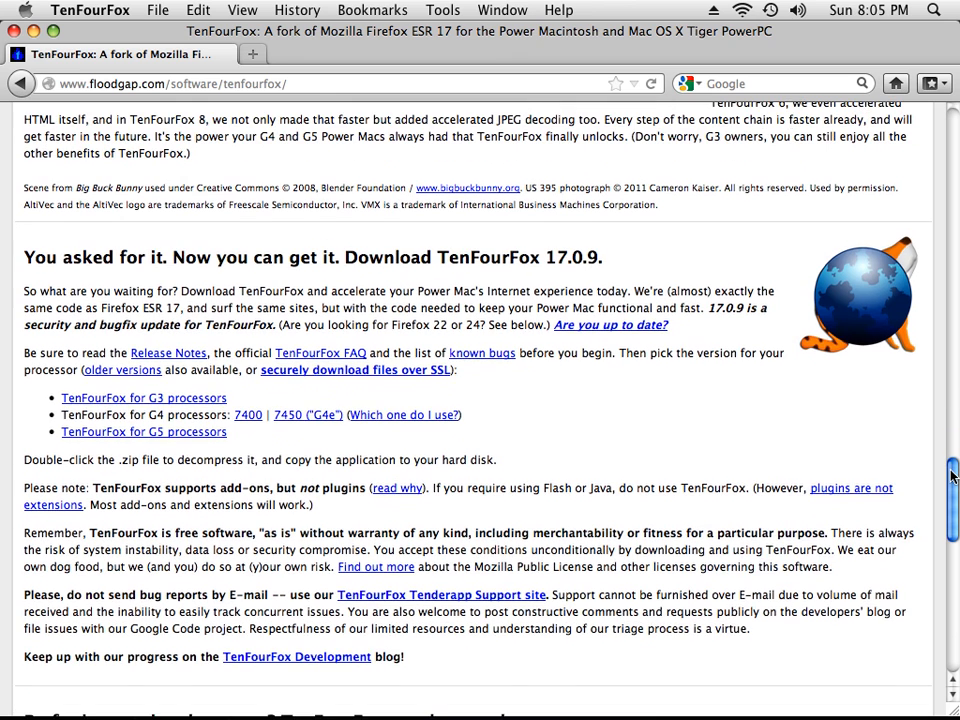
{"action": "scroll", "scroll_direction": "up", "scroll_amount": 3}
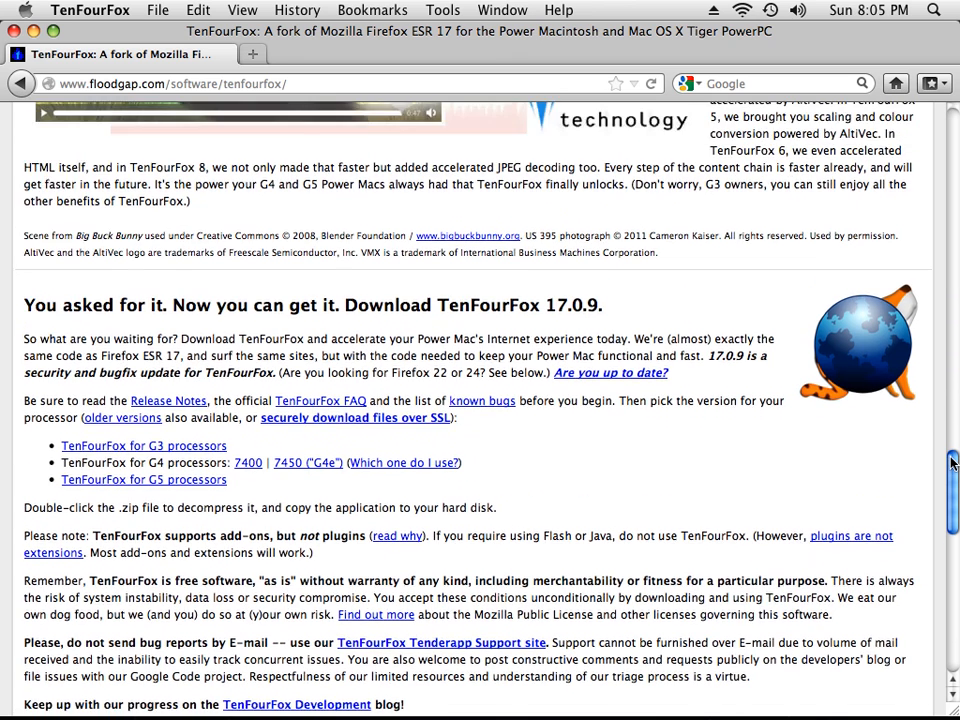
{"action": "scroll", "scroll_direction": "up", "scroll_amount": 3}
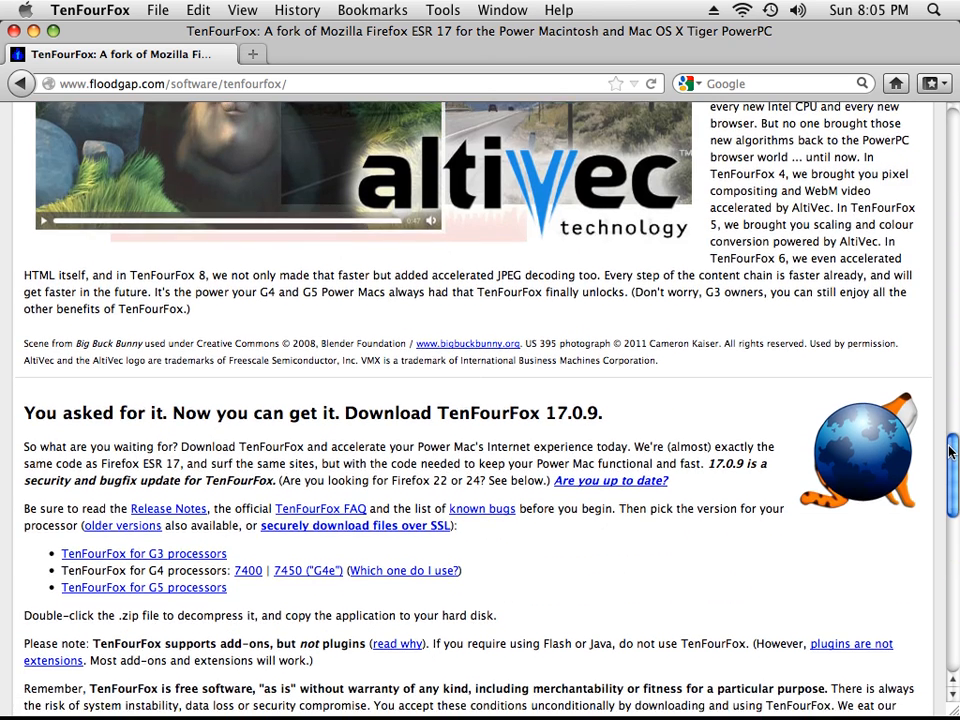
{"action": "scroll", "scroll_direction": "up", "scroll_amount": 3}
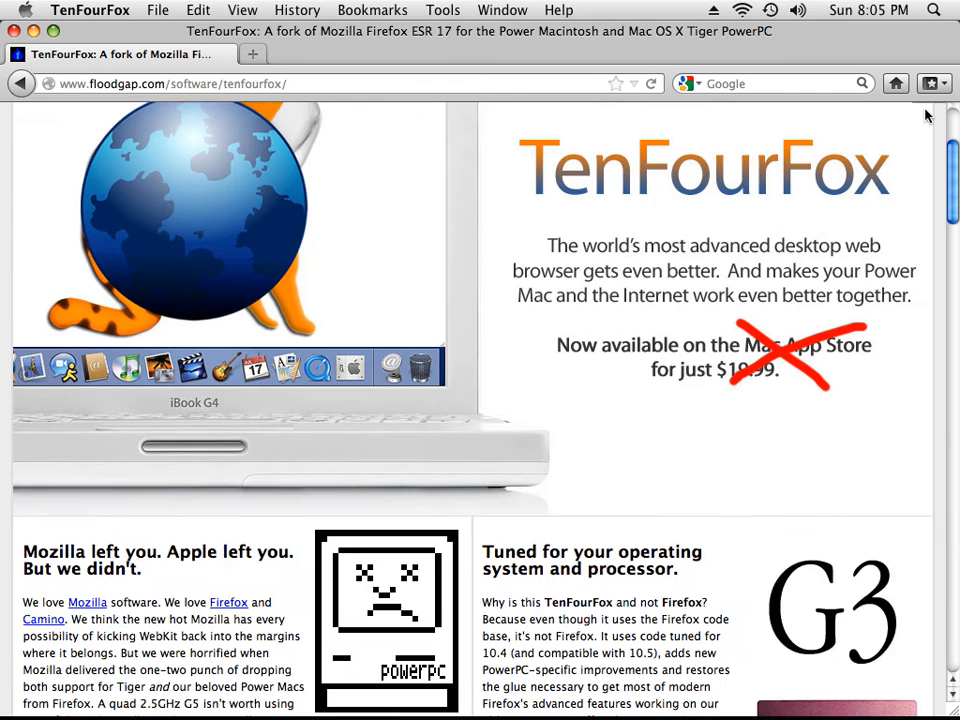
{"action": "scroll", "scroll_direction": "up", "scroll_amount": 3}
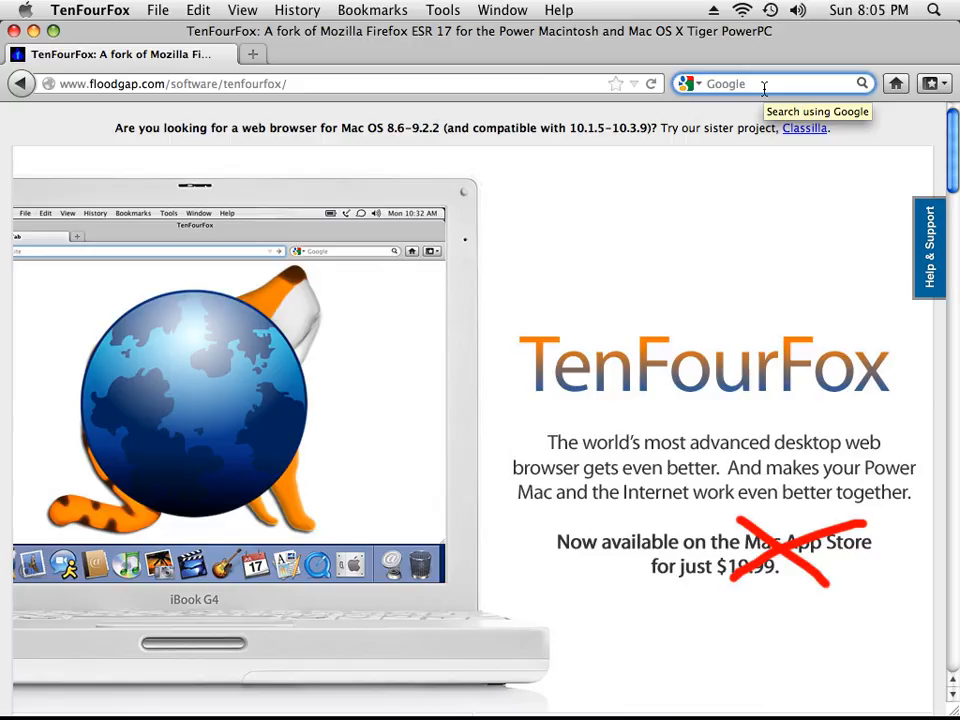
- Search Google for 'quicktime plugin for tenfourfox'
{"action": "type", "text": "quicktime for"}
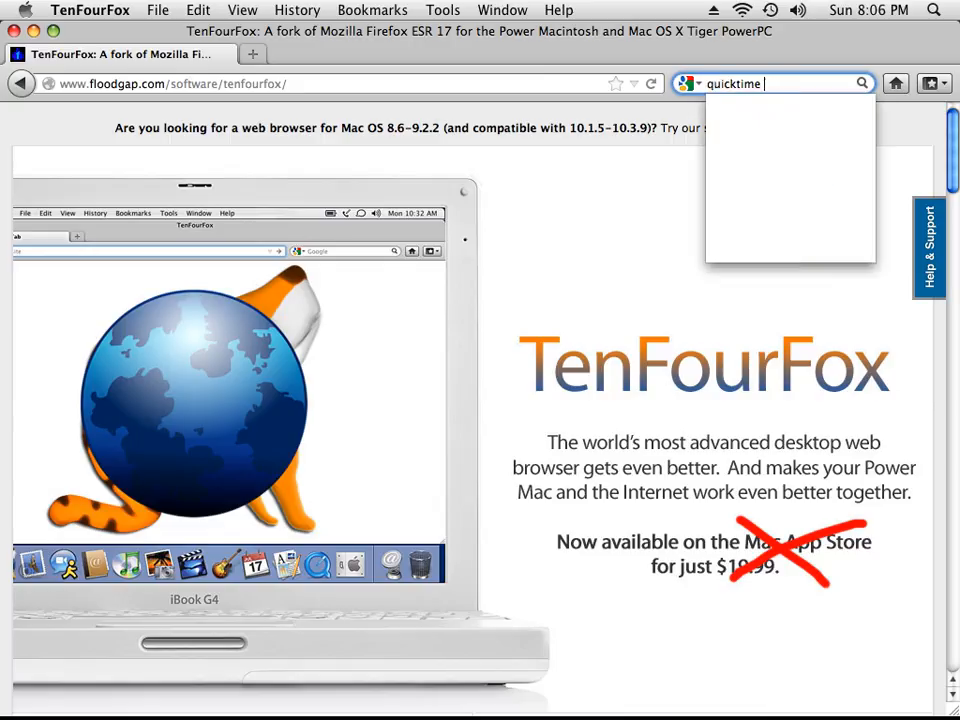
{"action": "type", "text": "plugin for tenfourfox"}
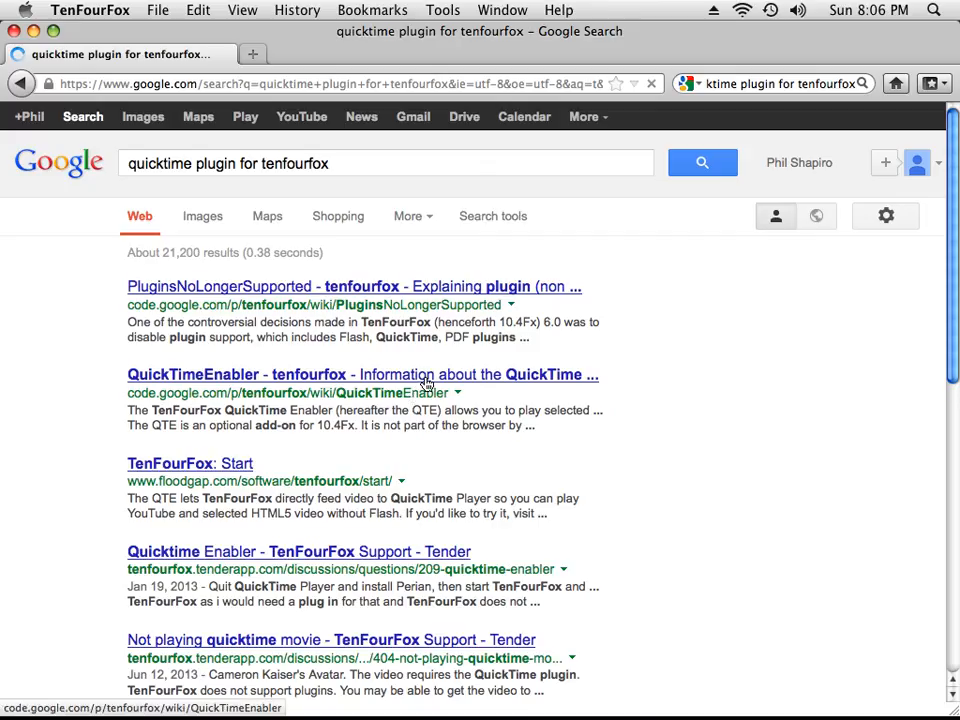
- Open the 'QuickTimeEnabler - tenfourfox' wiki result, read through it, and return upward
{"action": "left_click", "coordinate": [362, 374]}
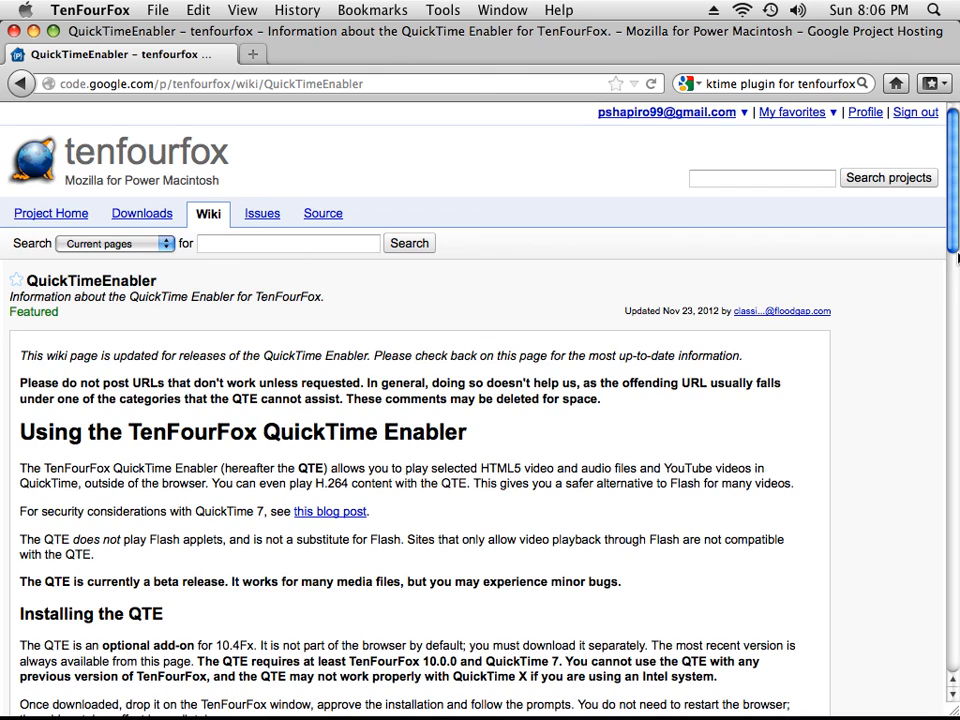
{"action": "scroll", "scroll_direction": "down", "scroll_amount": 3}
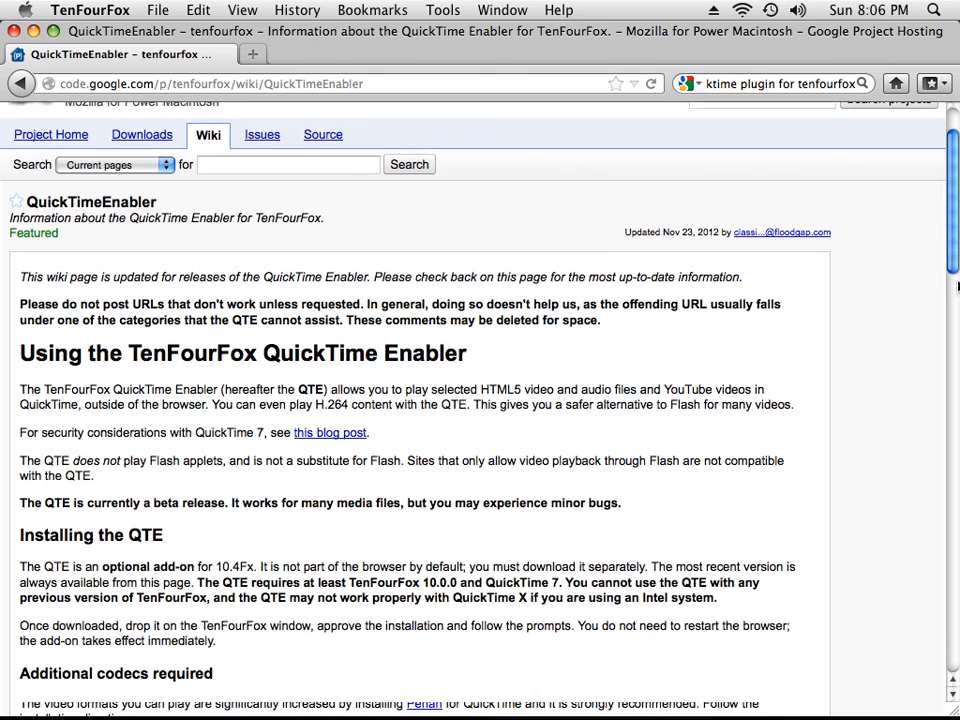
{"action": "scroll", "scroll_direction": "down", "scroll_amount": 3}
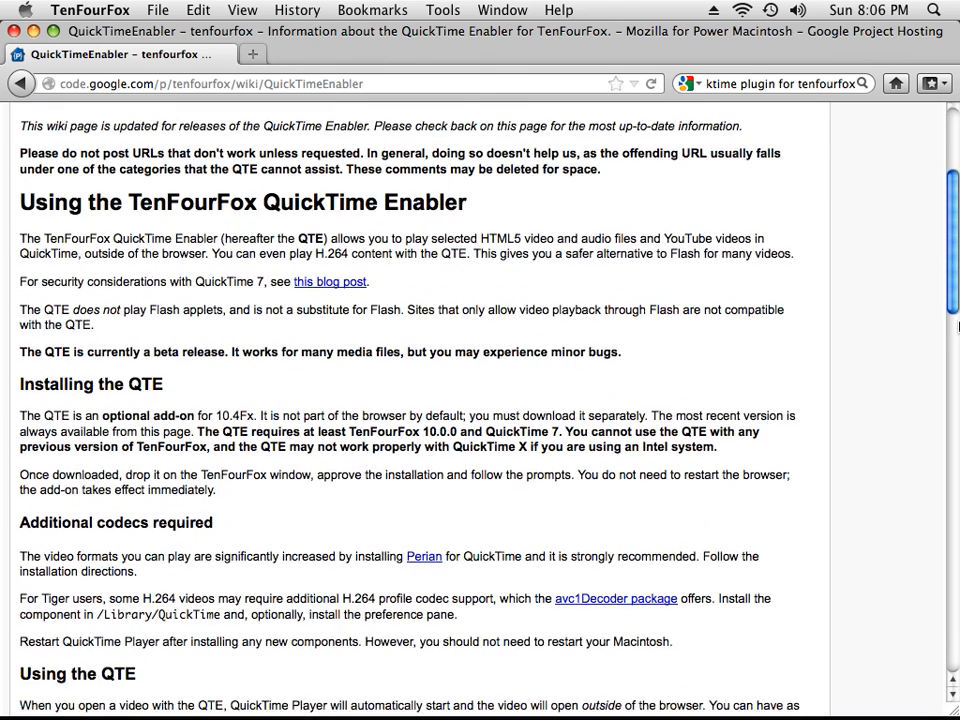
{"action": "scroll", "scroll_direction": "down", "scroll_amount": 3}
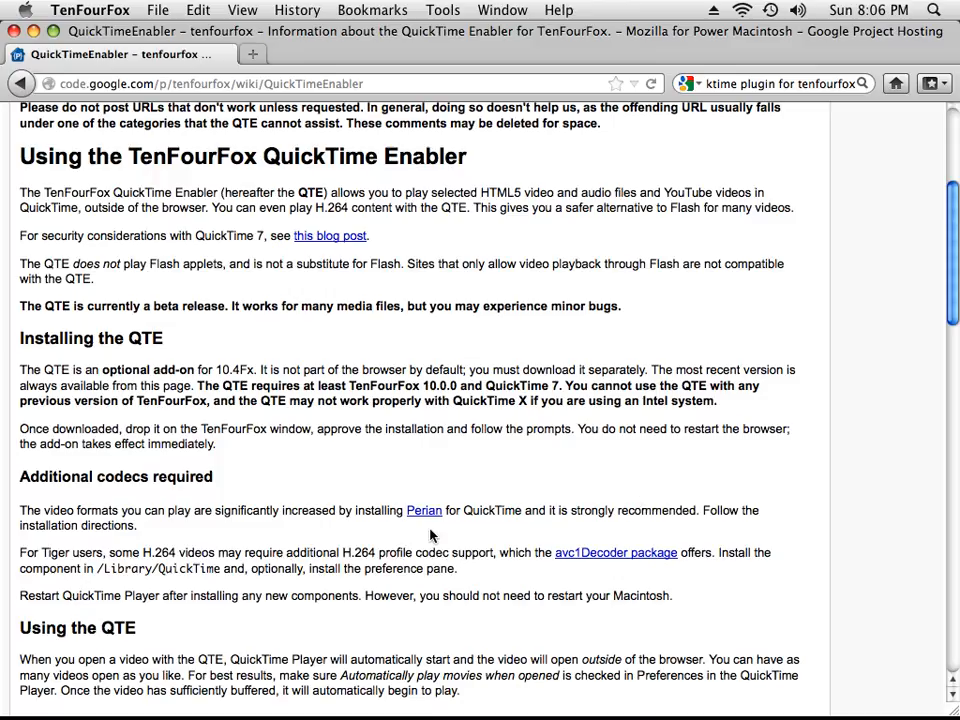
{"action": "mouse_move", "coordinate": [510, 547]}
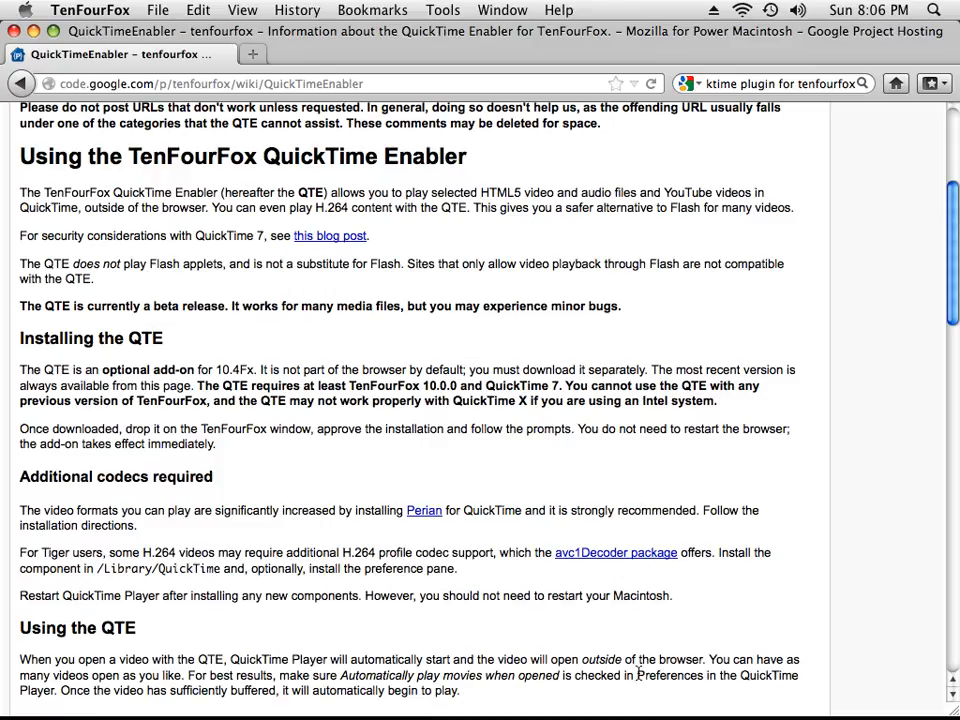
{"action": "mouse_move", "coordinate": [805, 507]}
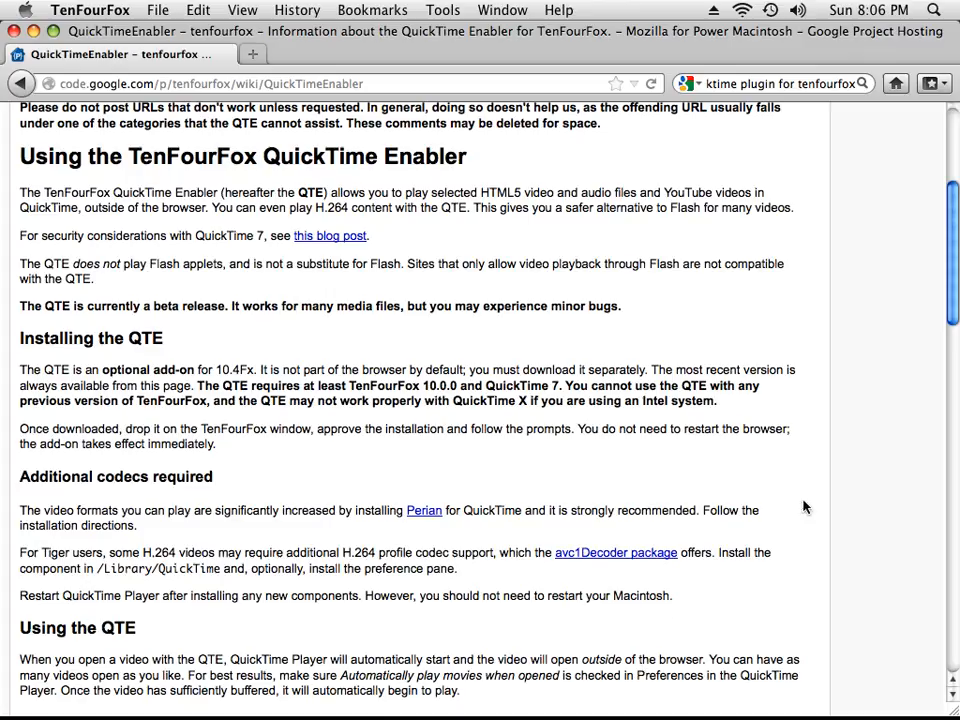
{"action": "scroll", "scroll_direction": "down", "scroll_amount": 3}
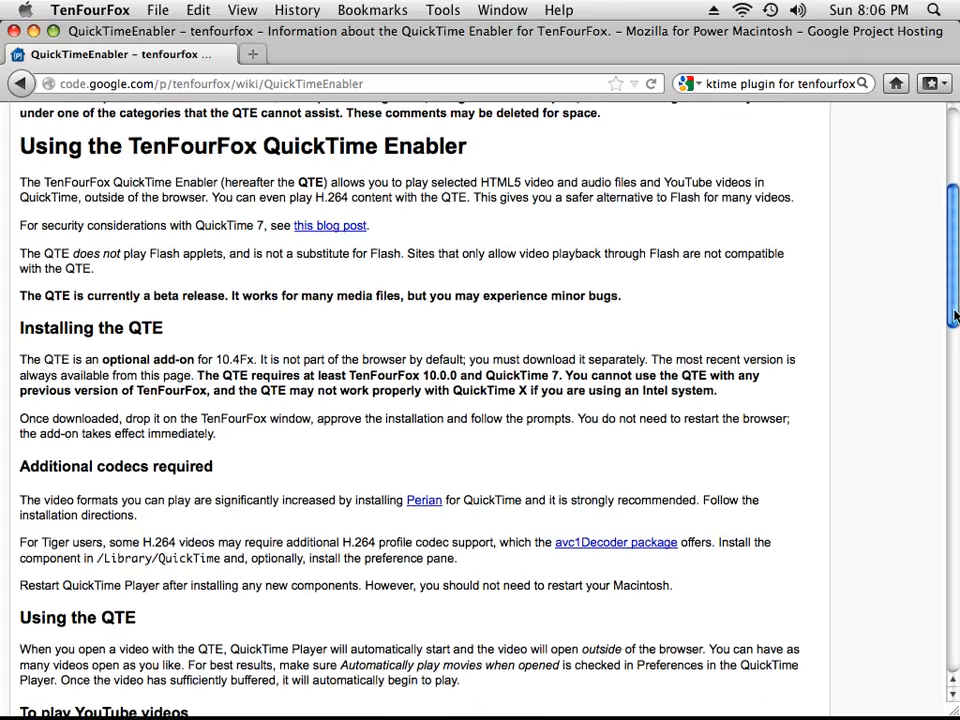
{"action": "scroll", "scroll_direction": "down", "scroll_amount": 3}
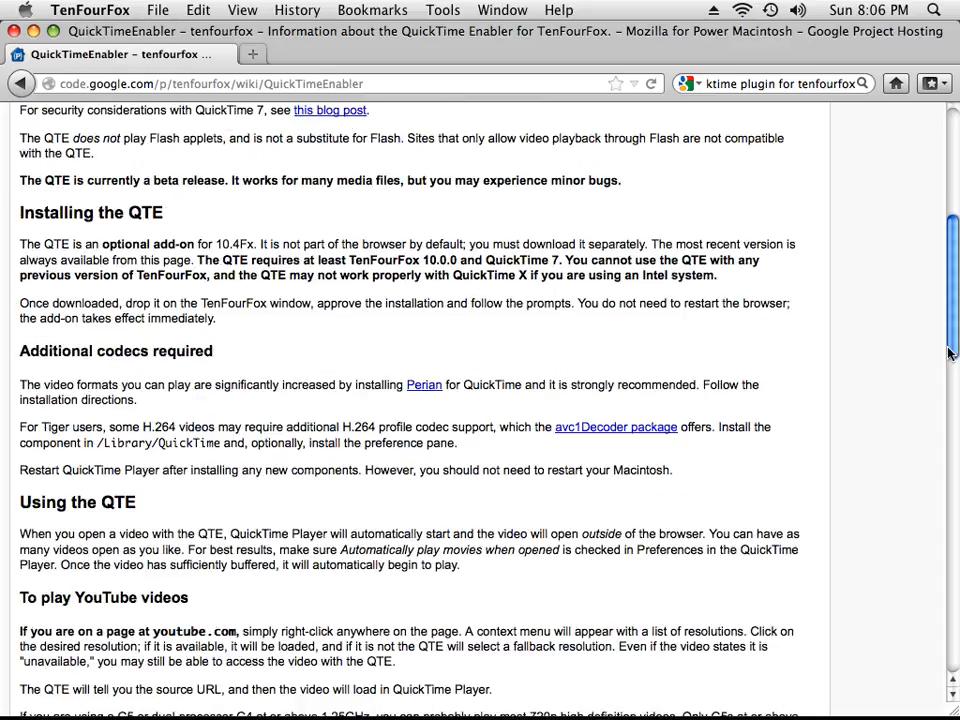
{"action": "scroll", "scroll_direction": "down", "scroll_amount": 3}
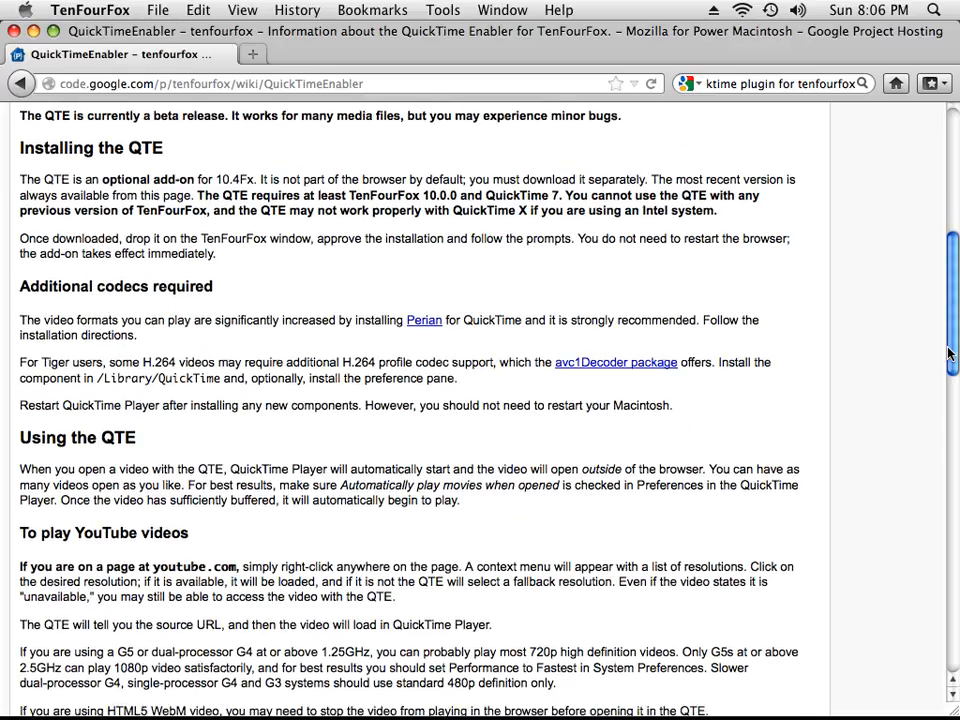
{"action": "scroll", "scroll_direction": "up", "scroll_amount": 3}
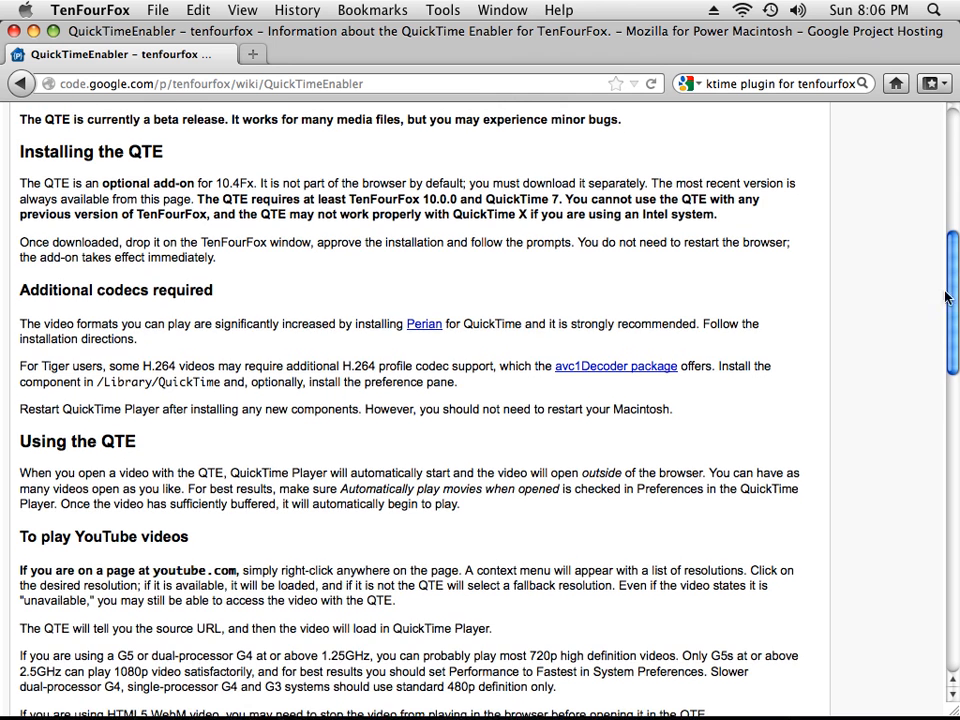
{"action": "scroll", "scroll_direction": "up", "scroll_amount": 3}
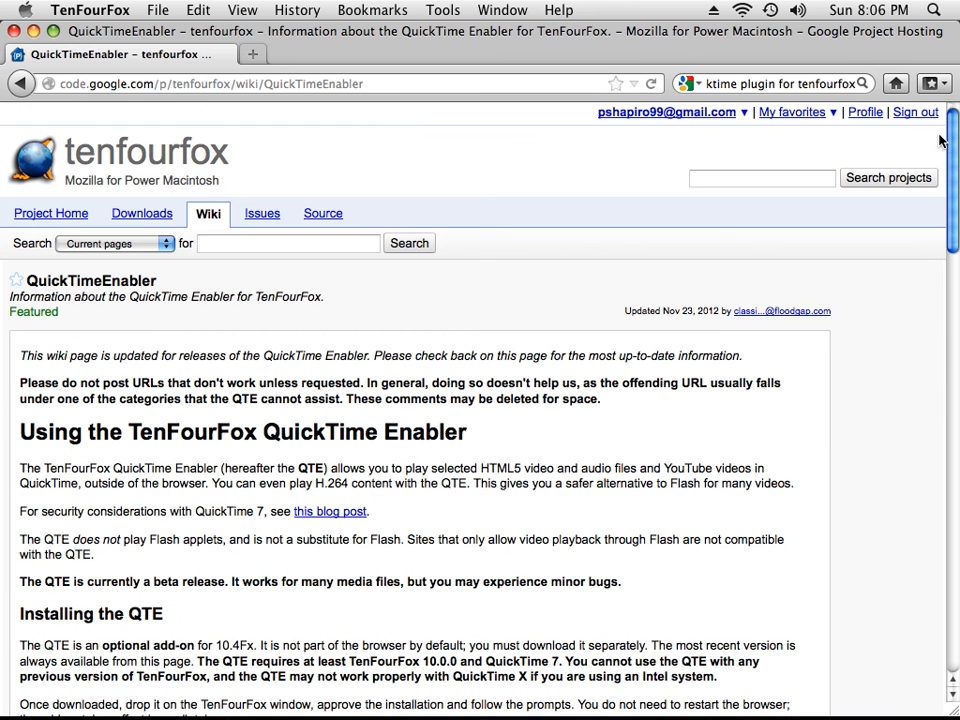
{"action": "mouse_move", "coordinate": [605, 450]}
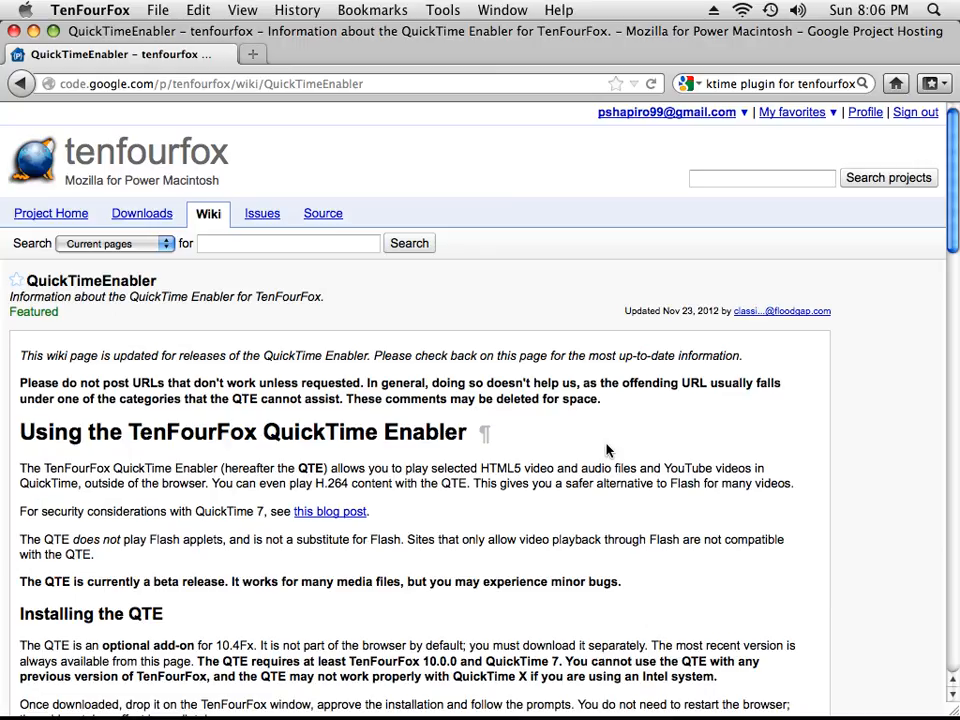
{"action": "mouse_move", "coordinate": [524, 433]}
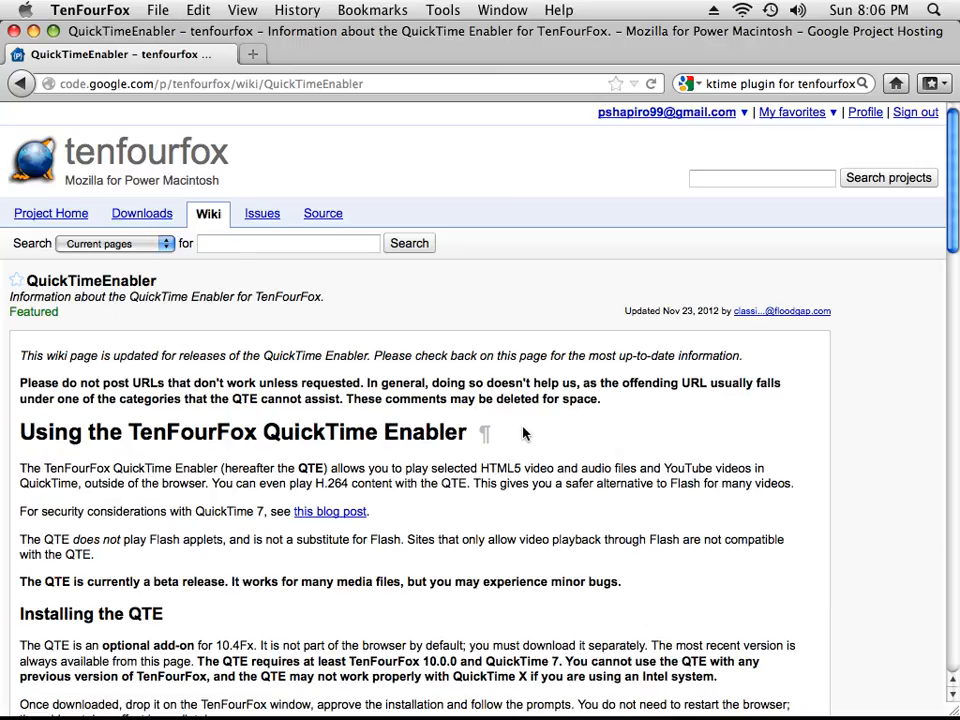
{"action": "mouse_move", "coordinate": [504, 272]}
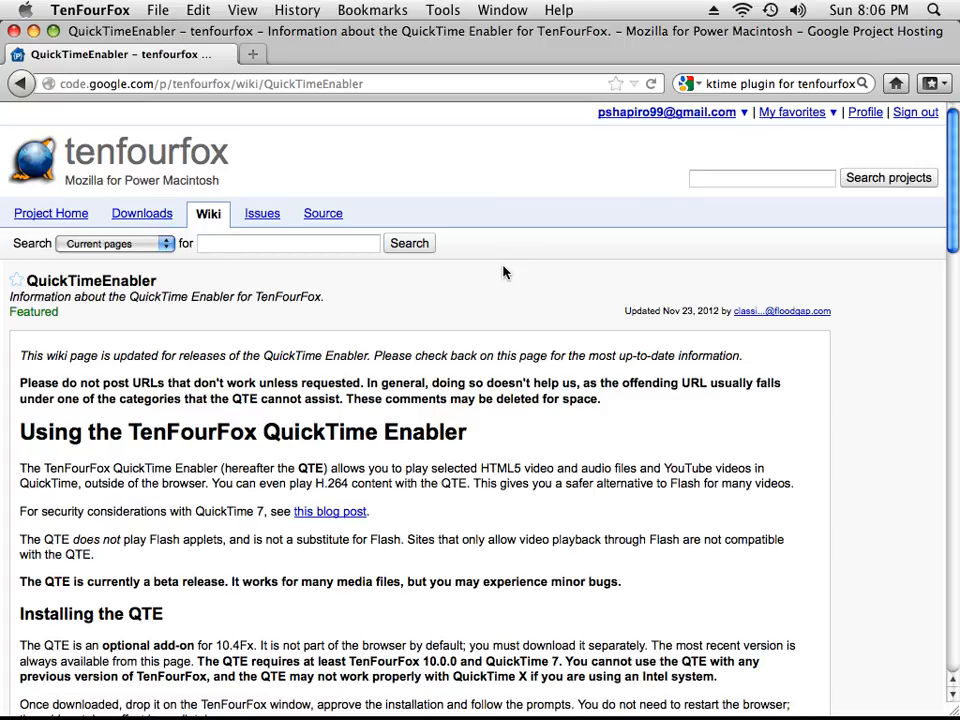
{"action": "mouse_move", "coordinate": [430, 226]}
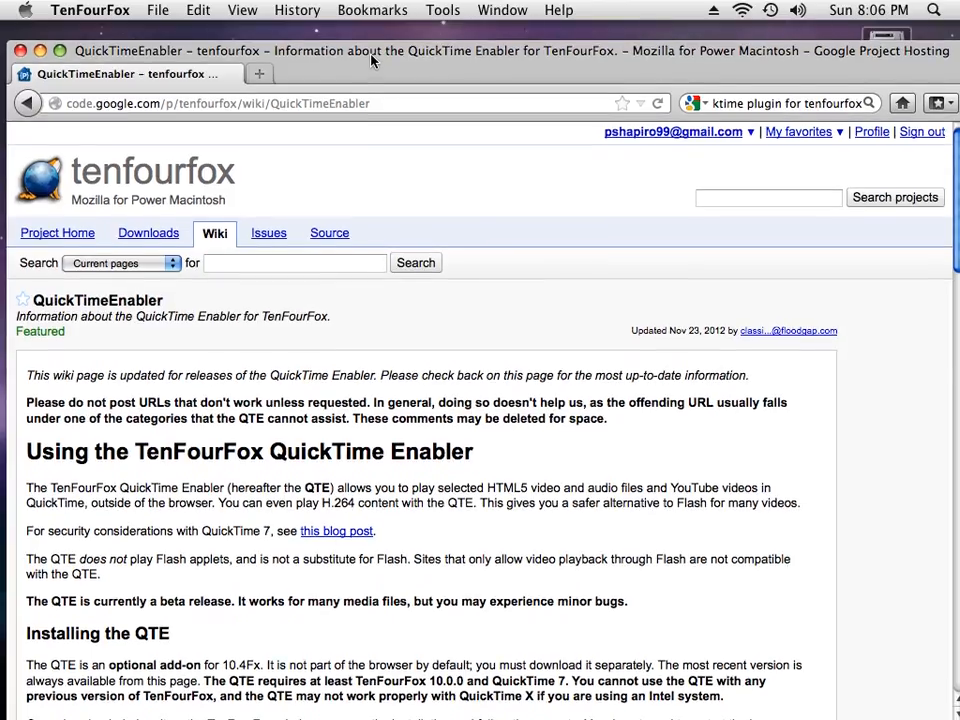
{"action": "scroll", "scroll_direction": "down", "scroll_amount": 3}
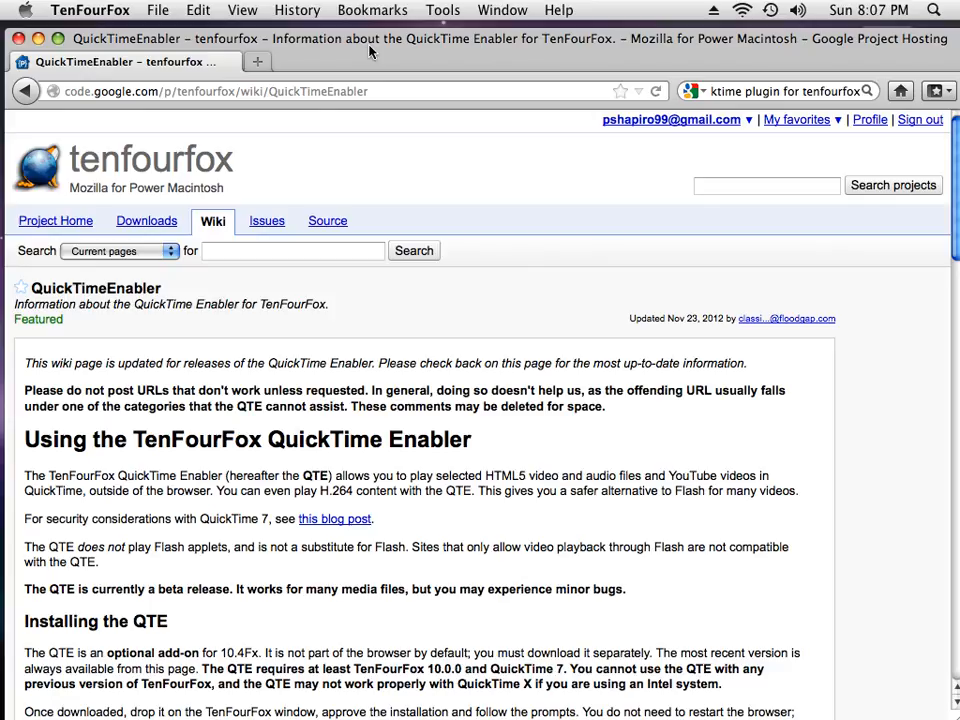
{"action": "mouse_move", "coordinate": [406, 67]}
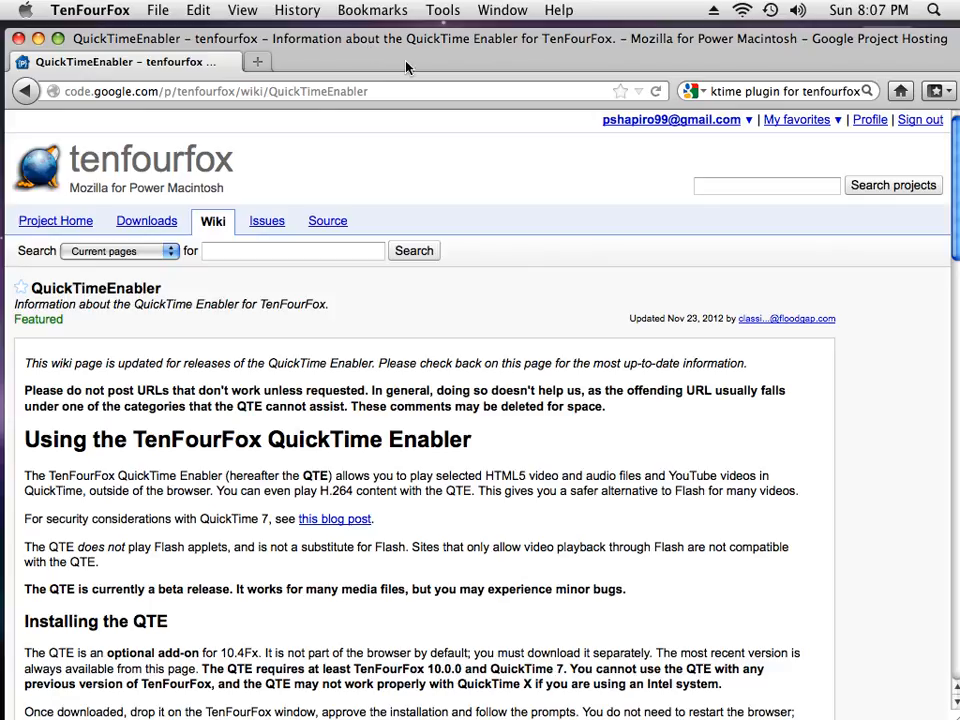